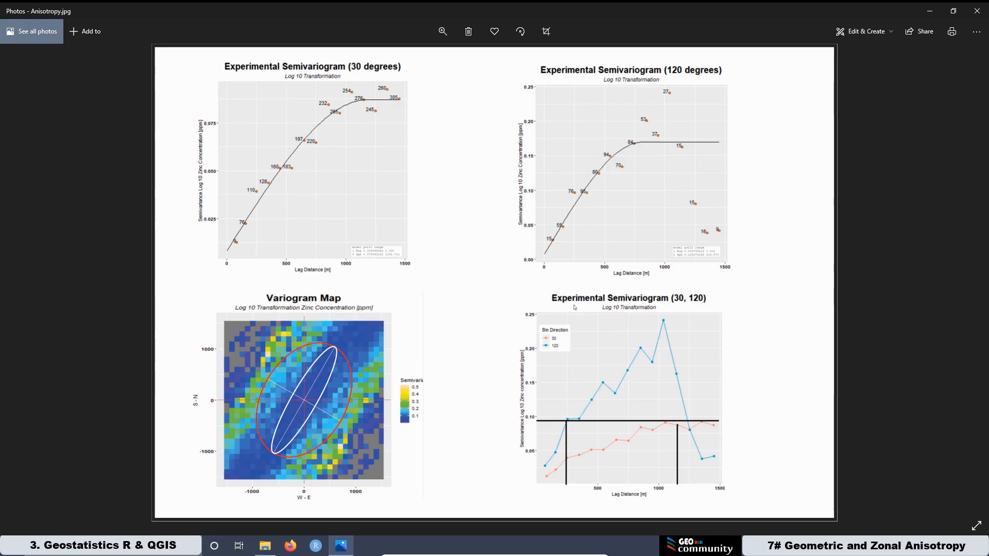
Enter 30 as the Main Direction Ani for the geometric anisotropy semivariogram model
{"action": "left_click", "coordinate": [366, 546]}
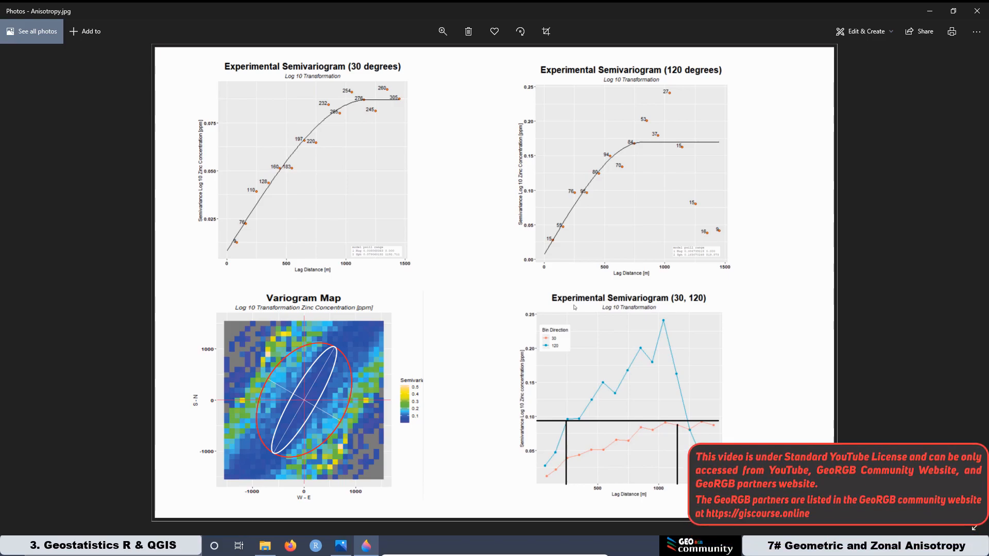
{"action": "mouse_move", "coordinate": [630, 330]}
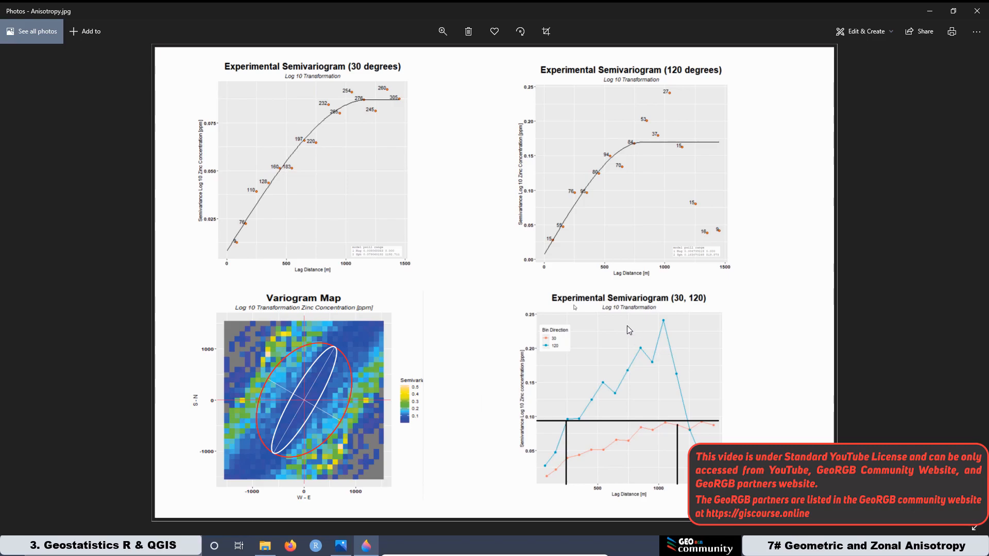
{"action": "mouse_move", "coordinate": [551, 463]}
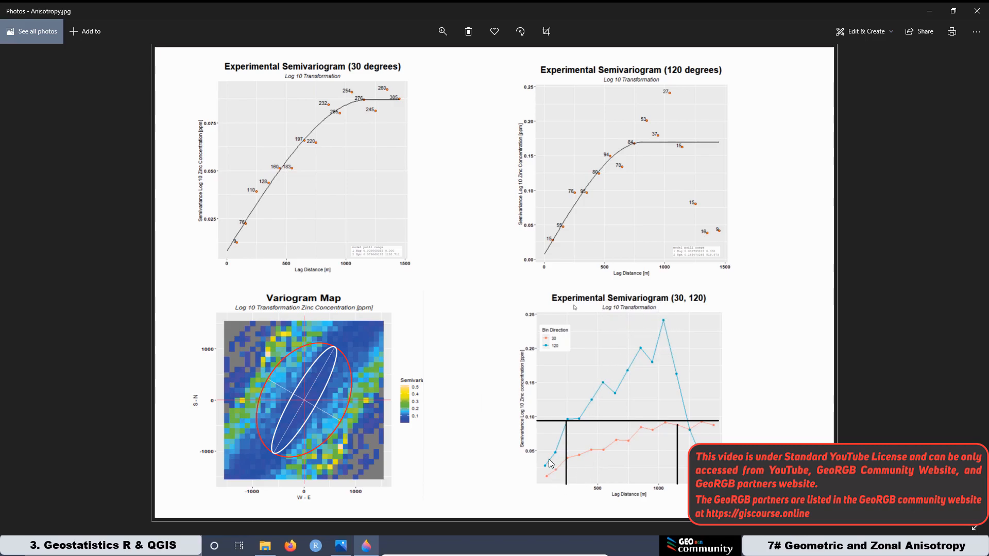
{"action": "mouse_move", "coordinate": [655, 450]}
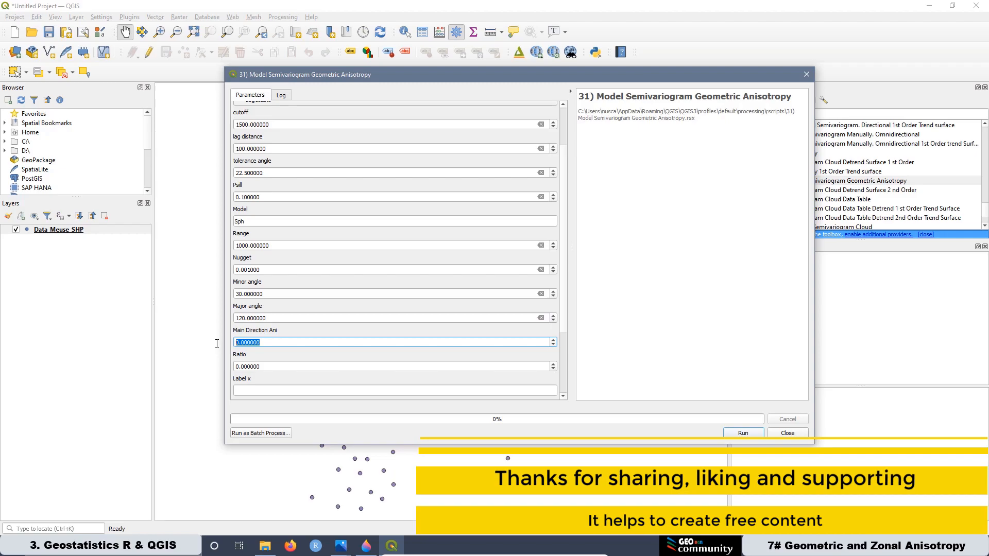
{"action": "type", "text": "30"}
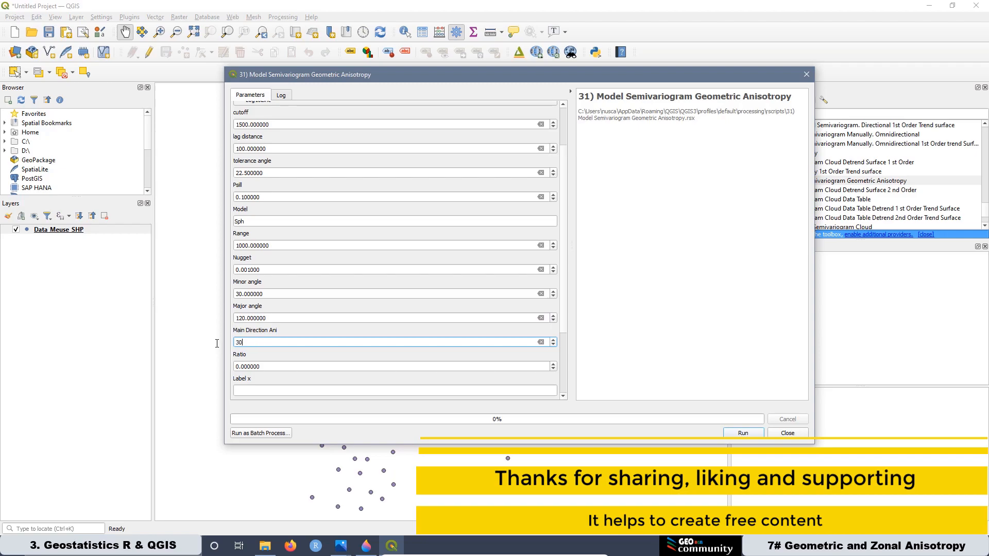
{"action": "mouse_move", "coordinate": [291, 465]}
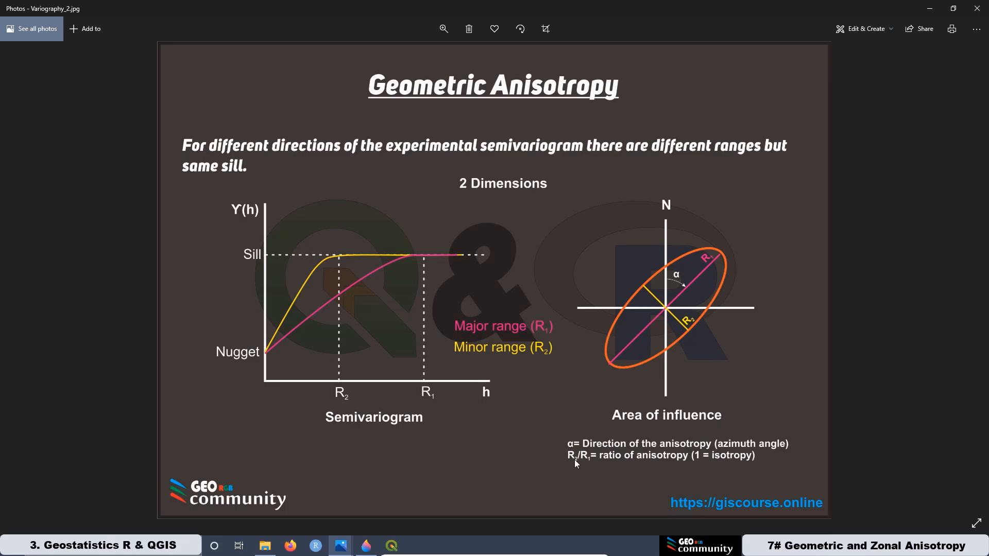
{"action": "mouse_move", "coordinate": [669, 313]}
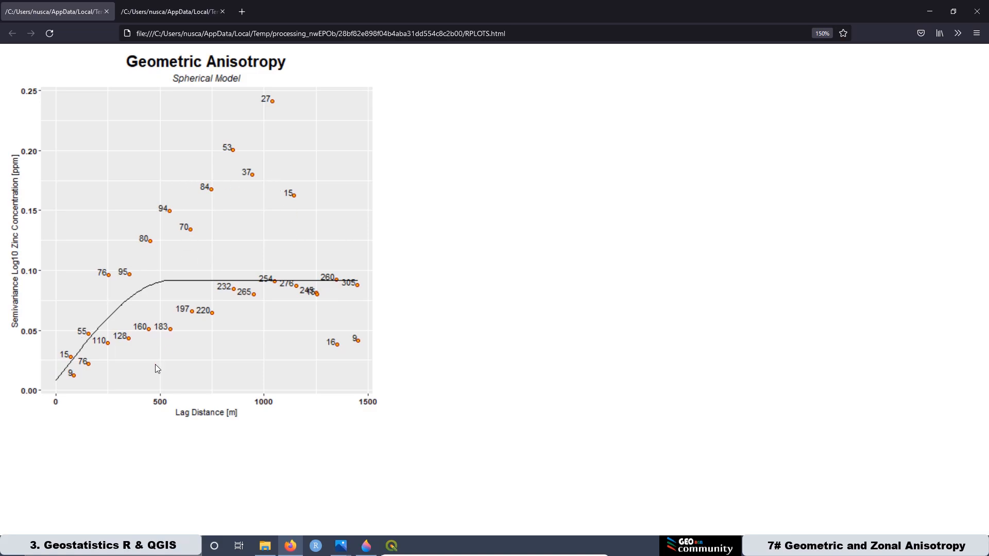
{"action": "mouse_move", "coordinate": [346, 105]}
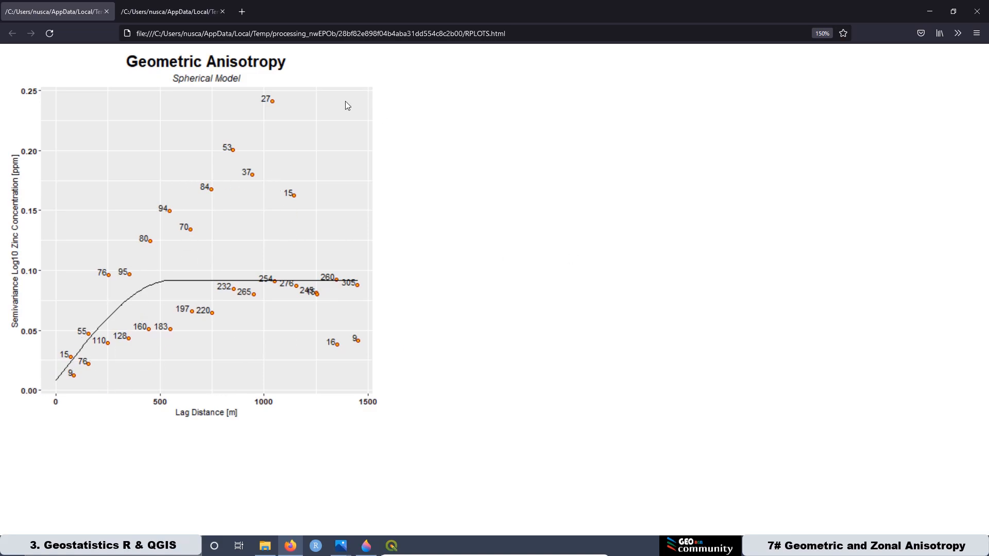
Show the fitted 30° and 120° geometric anisotropy semivariogram panels in Firefox
{"action": "left_click", "coordinate": [170, 11]}
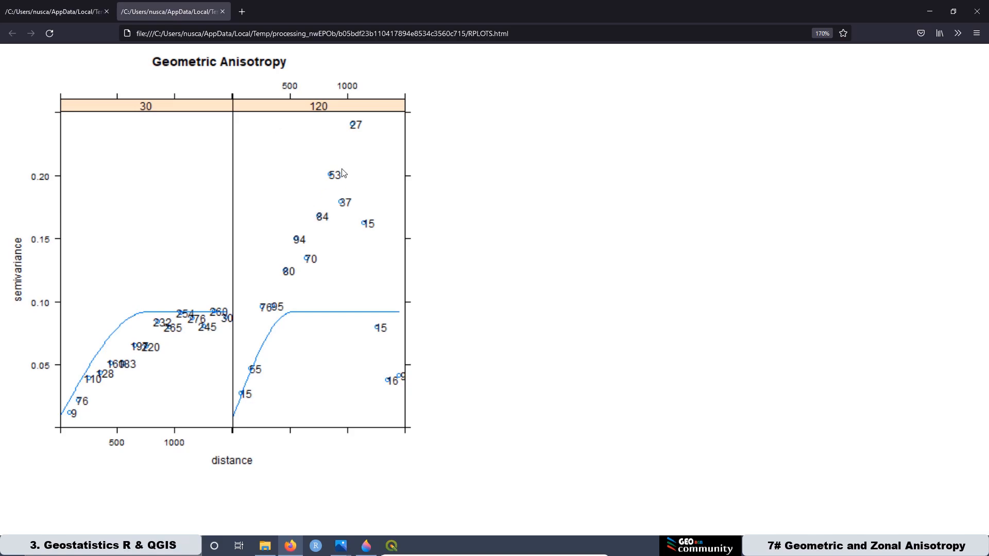
{"action": "mouse_move", "coordinate": [242, 283]}
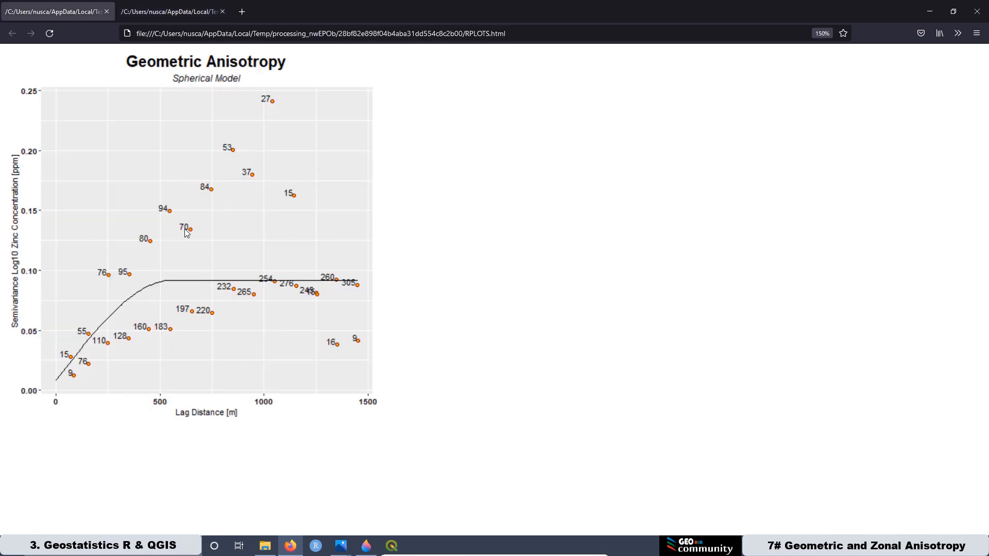
{"action": "mouse_move", "coordinate": [220, 78]}
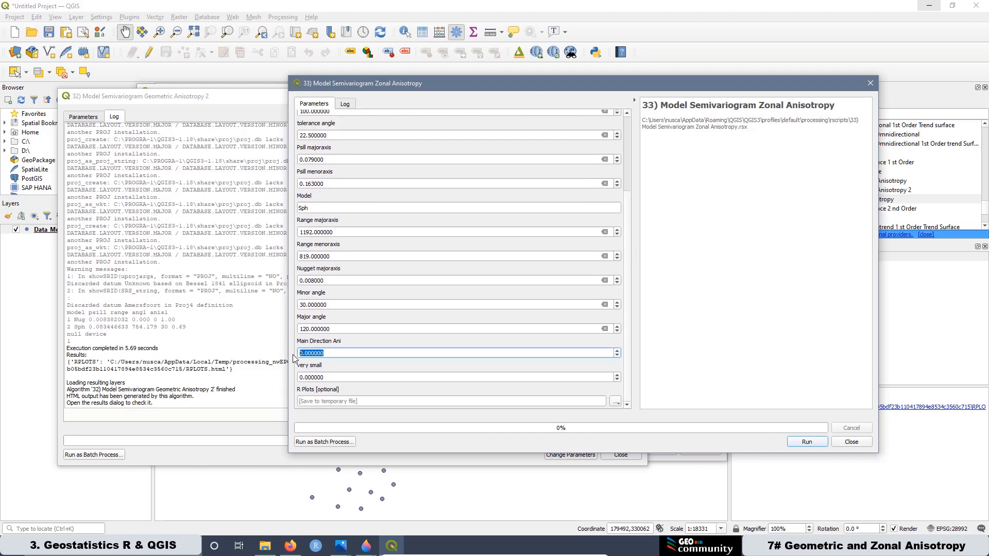
Set the zonal anisotropy model's main direction to 30
{"action": "type", "text": "30"}
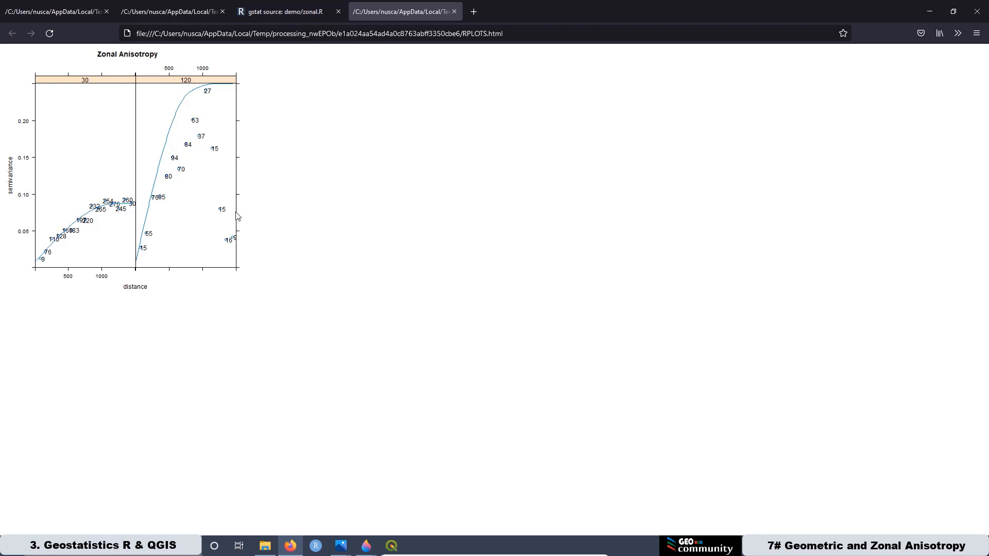
{"action": "mouse_move", "coordinate": [52, 248]}
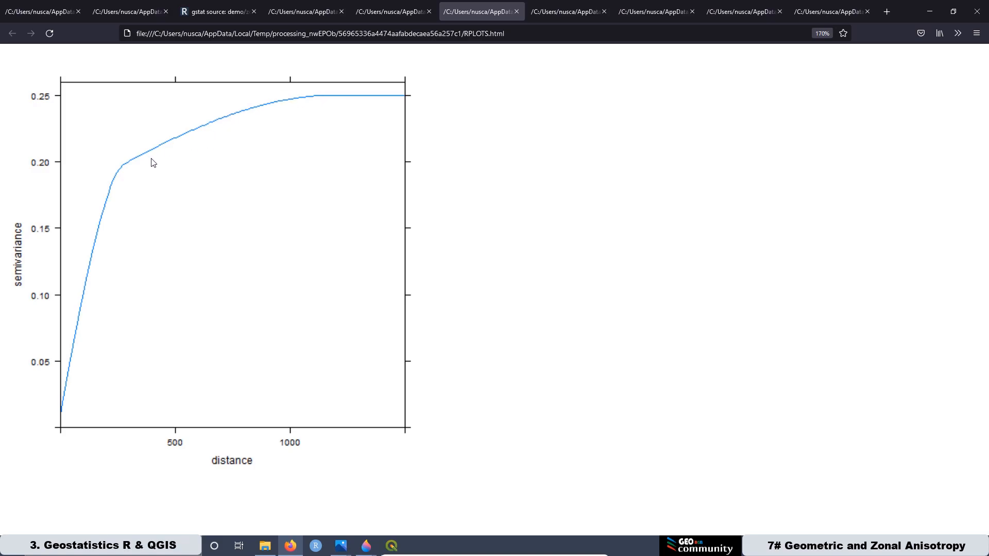
{"action": "mouse_move", "coordinate": [275, 109]}
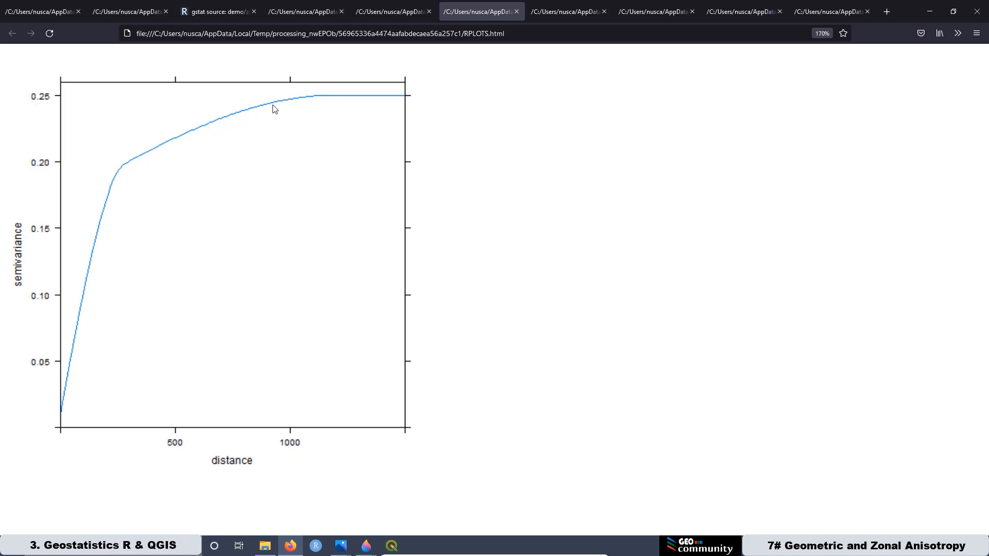
{"action": "mouse_move", "coordinate": [100, 171]}
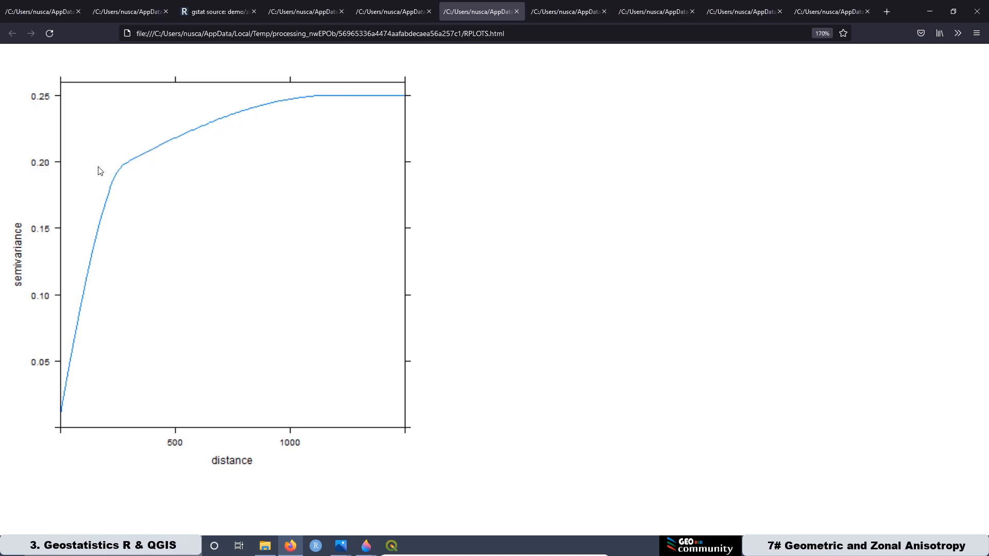
Switch to the zonal anisotropy semivariogram results and nested variogram curve
{"action": "left_click", "coordinate": [340, 546]}
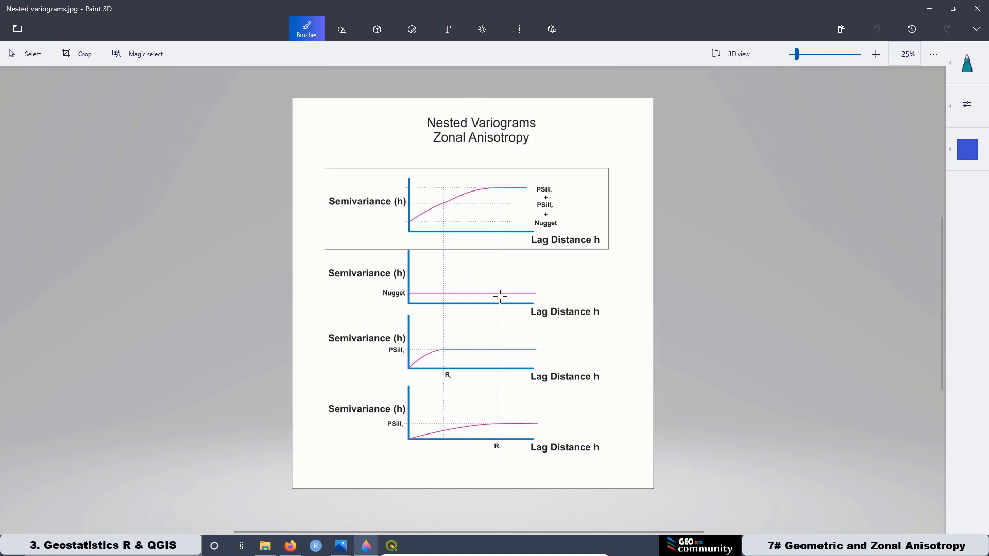
{"action": "mouse_move", "coordinate": [447, 244]}
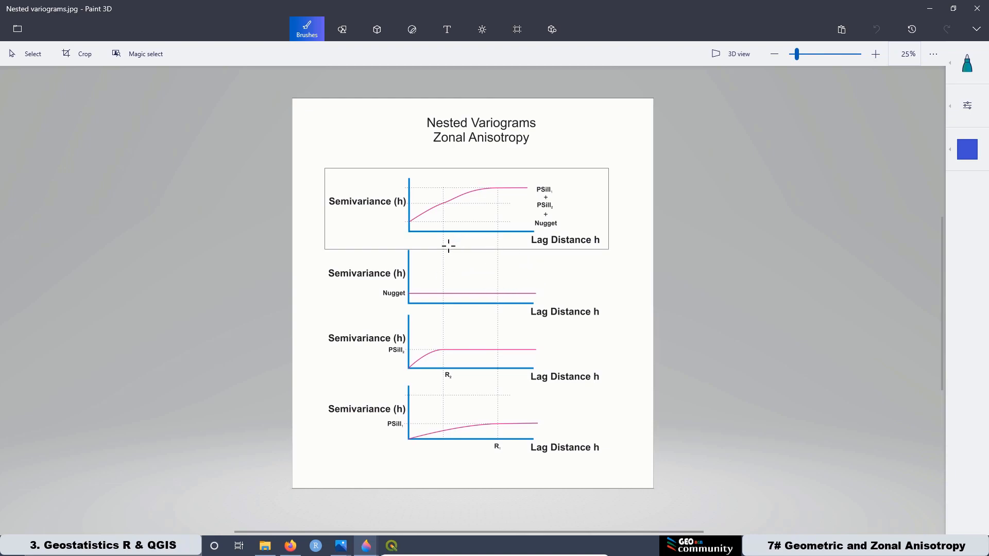
{"action": "mouse_move", "coordinate": [441, 374]}
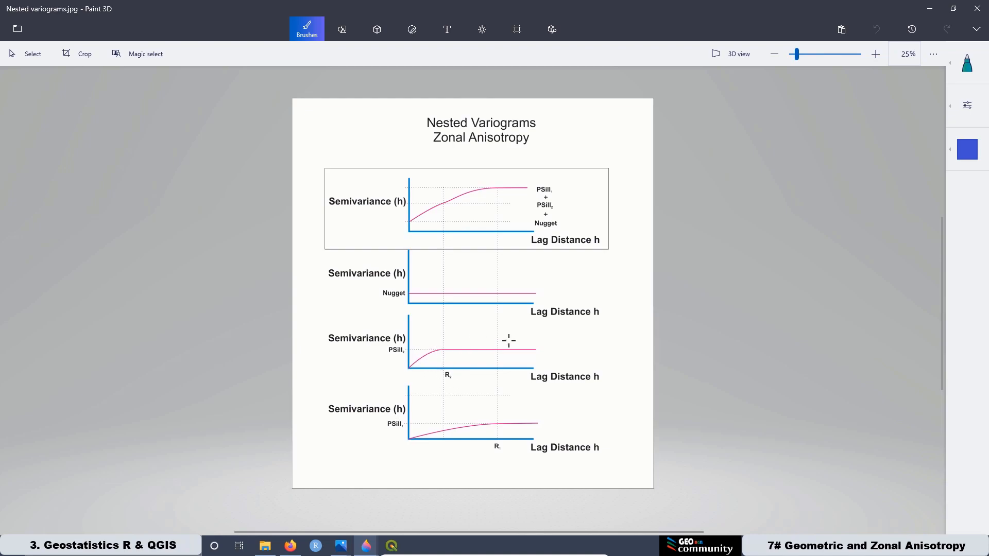
{"action": "left_click", "coordinate": [391, 545]}
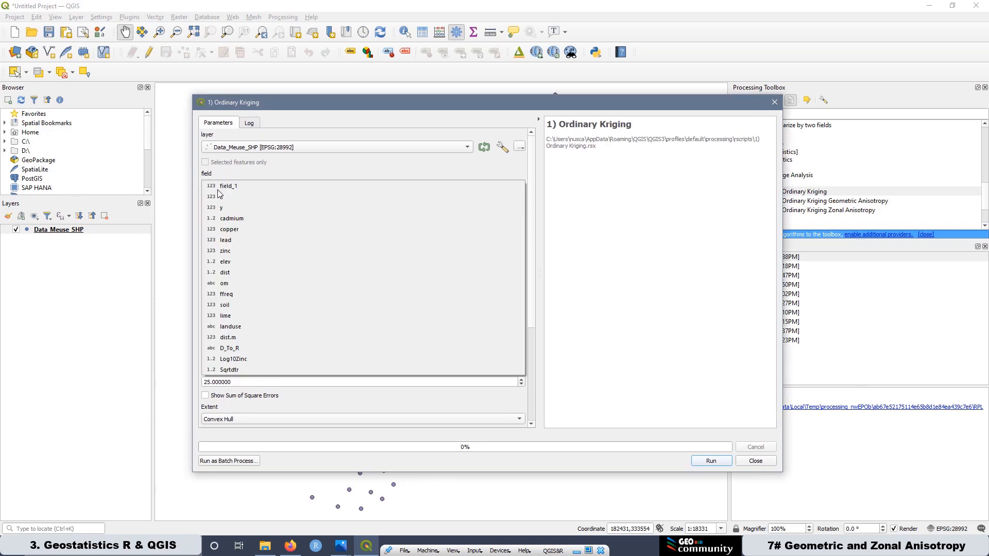
Krige Log10Zinc with cutoff 1500, lag 100, nugget 0.1, spherical model, range 1000
{"action": "left_click", "coordinate": [233, 359]}
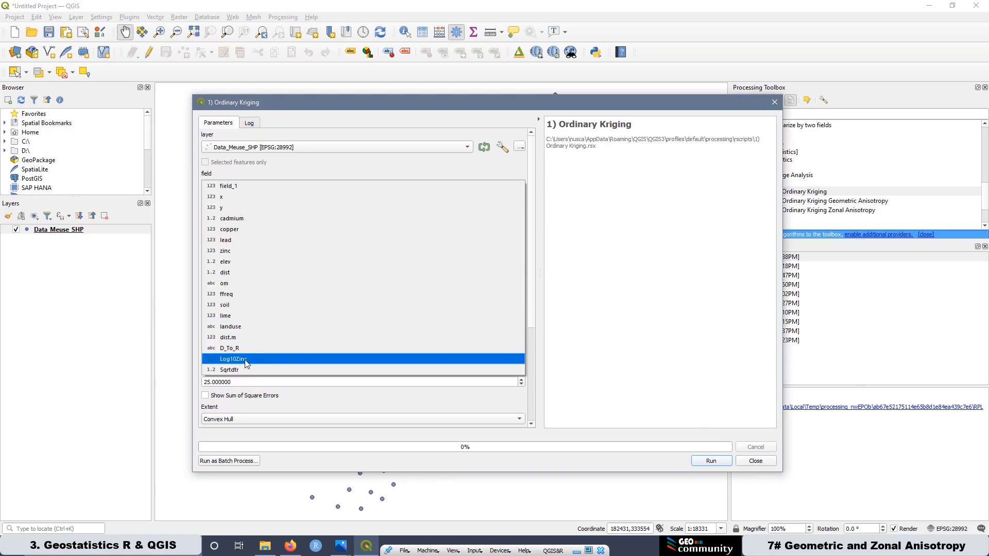
{"action": "left_click", "coordinate": [235, 359]}
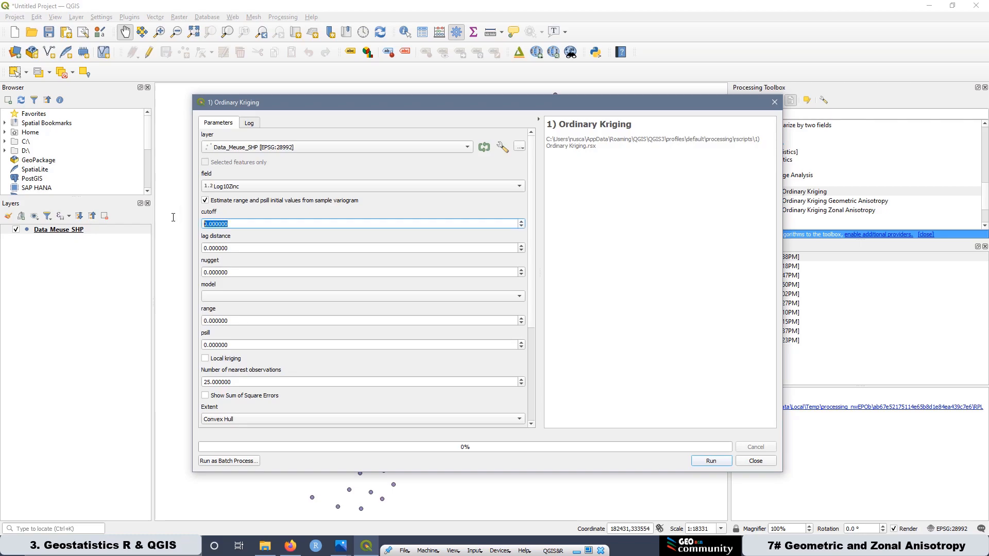
{"action": "type", "text": "1500"}
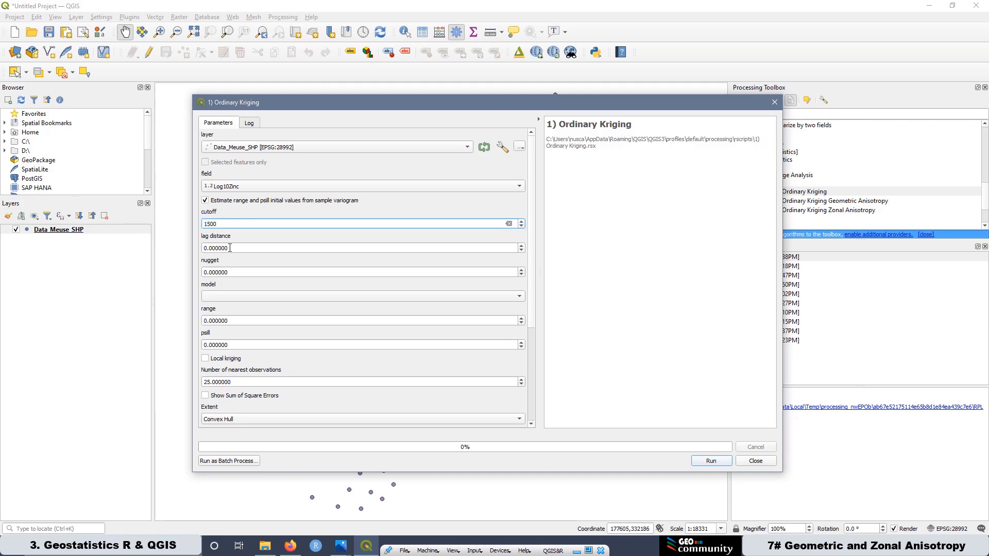
{"action": "type", "text": "100"}
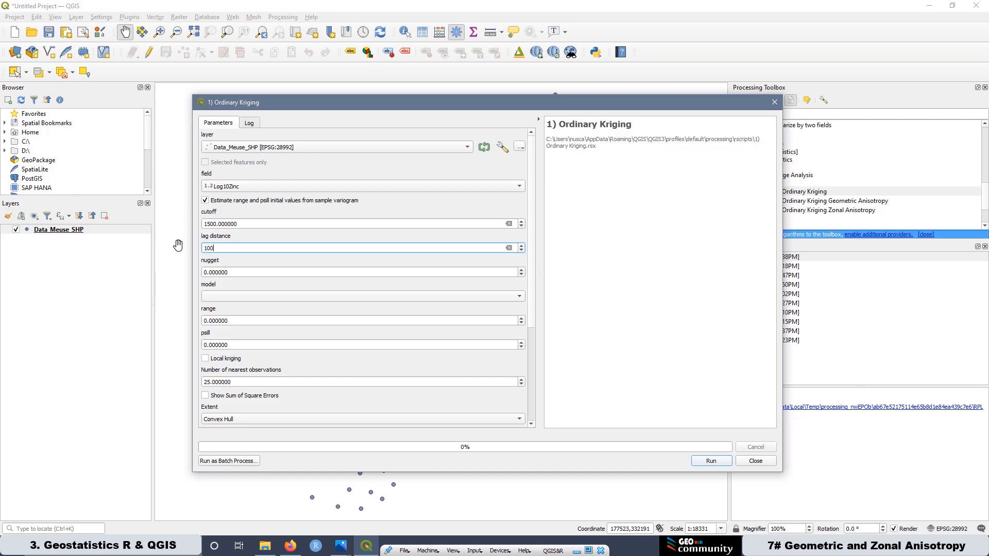
{"action": "left_click", "coordinate": [362, 272]}
{"action": "type", "text": "0.100000"}
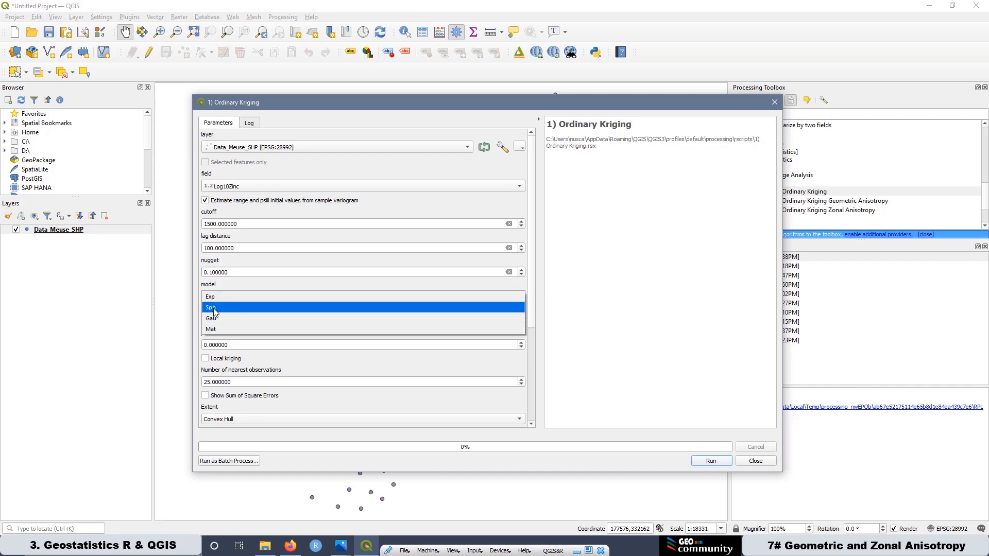
{"action": "left_click", "coordinate": [210, 307]}
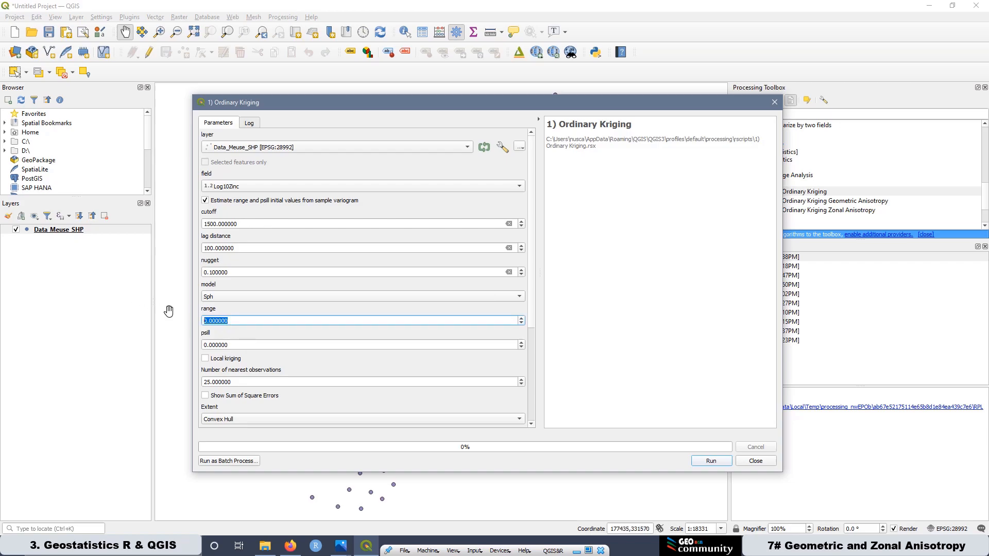
{"action": "type", "text": "1000"}
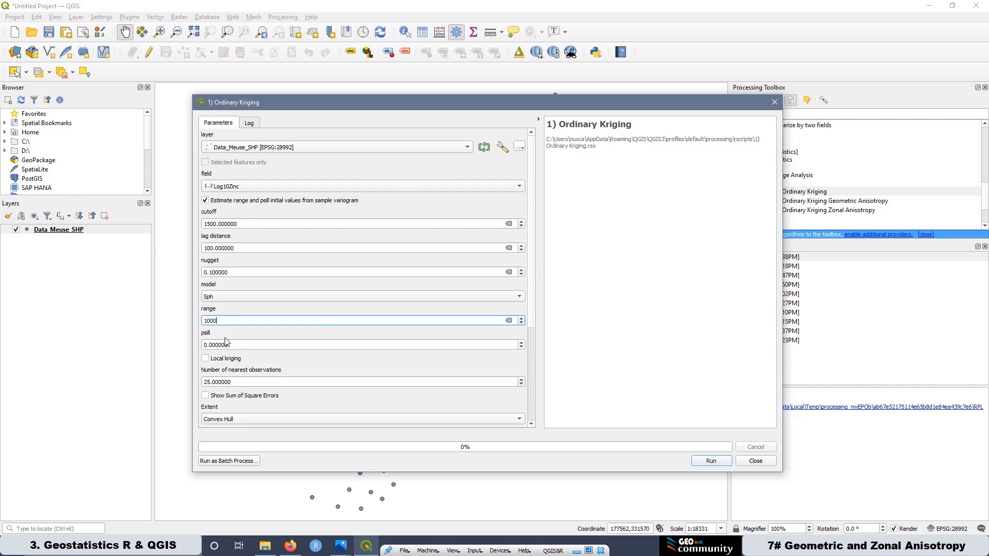
{"action": "left_click", "coordinate": [253, 344]}
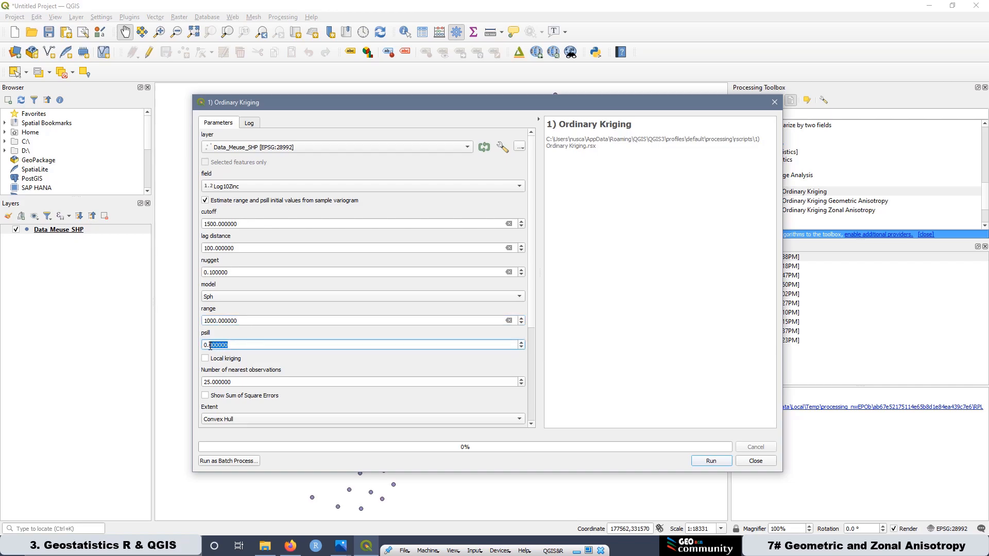
{"action": "left_click", "coordinate": [711, 461]}
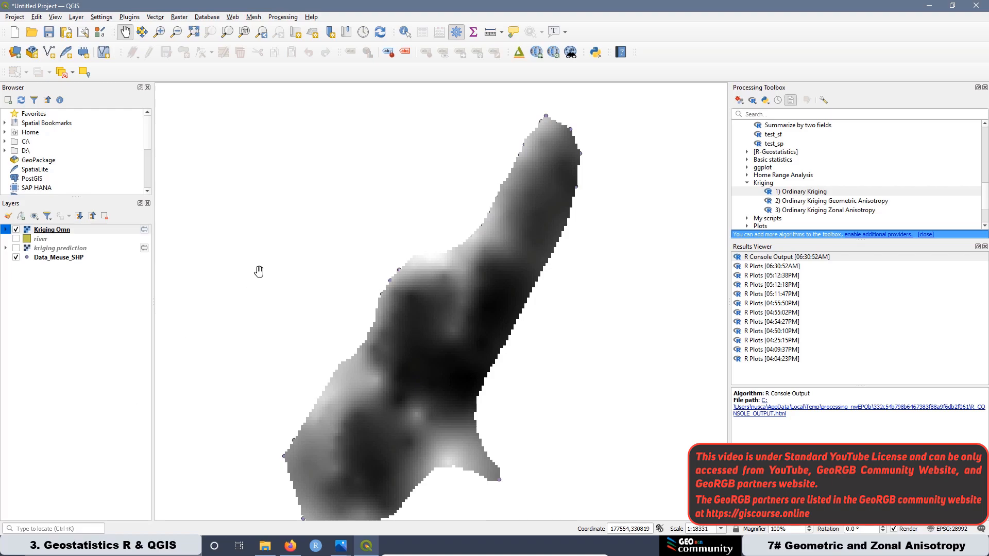
Style Kriging Omn as singleband pseudocolor with an Equal Interval colour ramp
{"action": "right_click", "coordinate": [51, 229]}
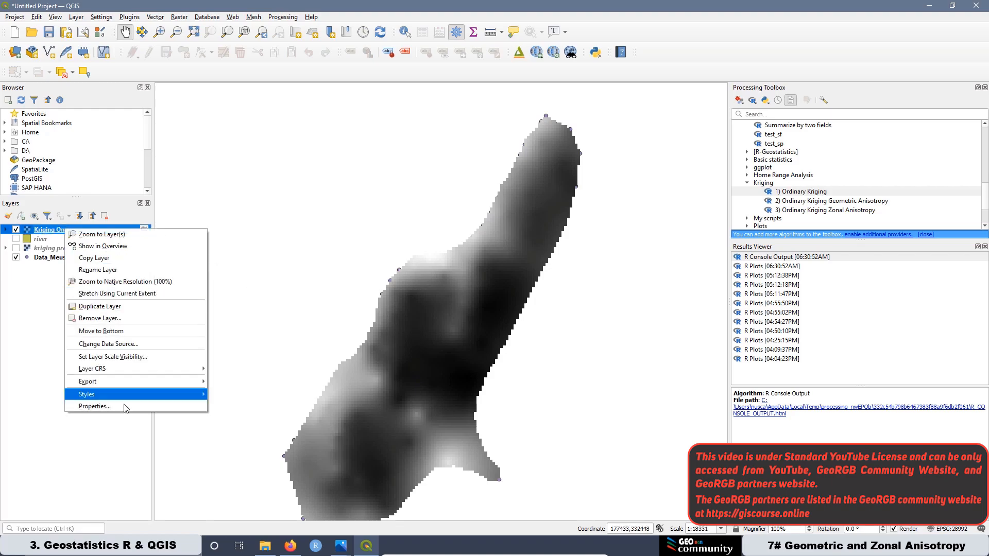
{"action": "left_click", "coordinate": [95, 407]}
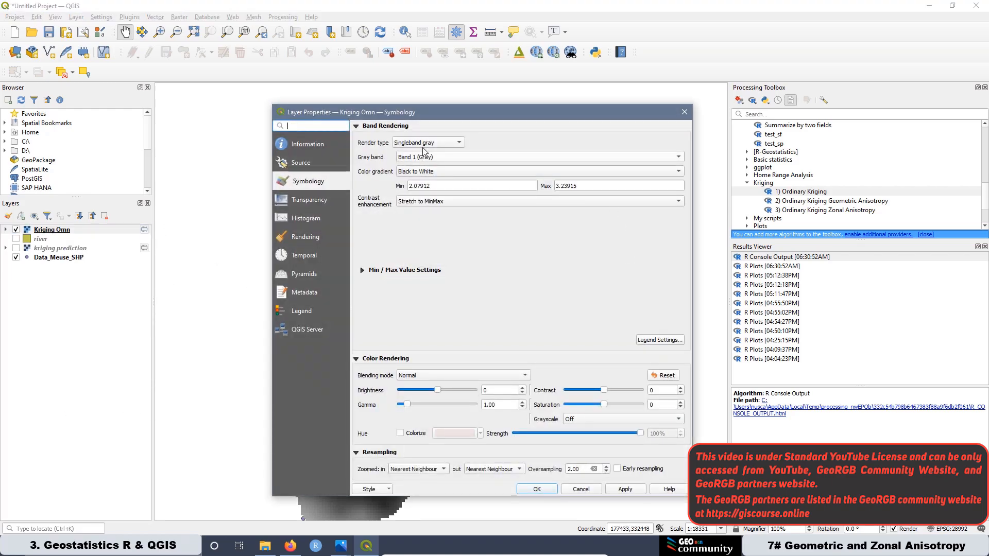
{"action": "left_click", "coordinate": [458, 143]}
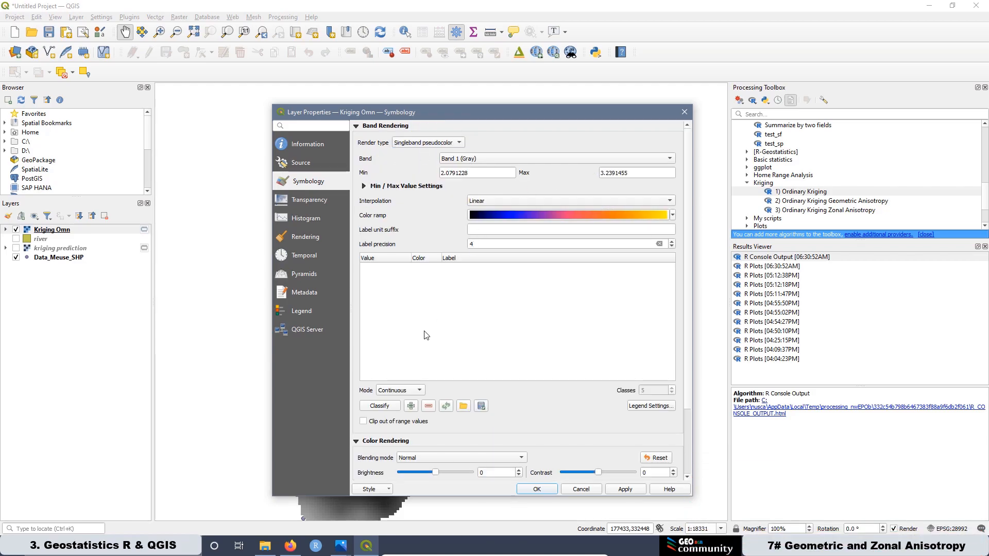
{"action": "left_click", "coordinate": [400, 390]}
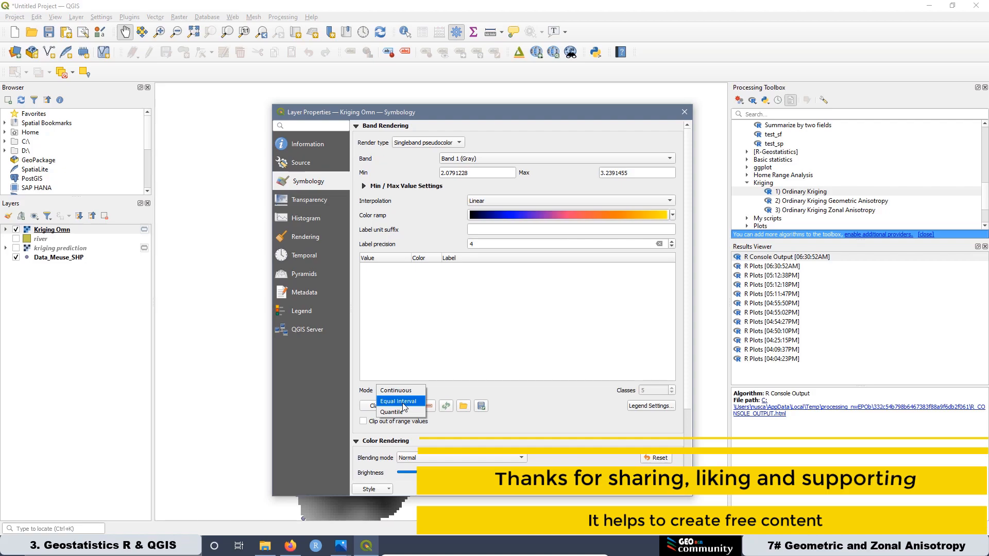
{"action": "left_click", "coordinate": [398, 402]}
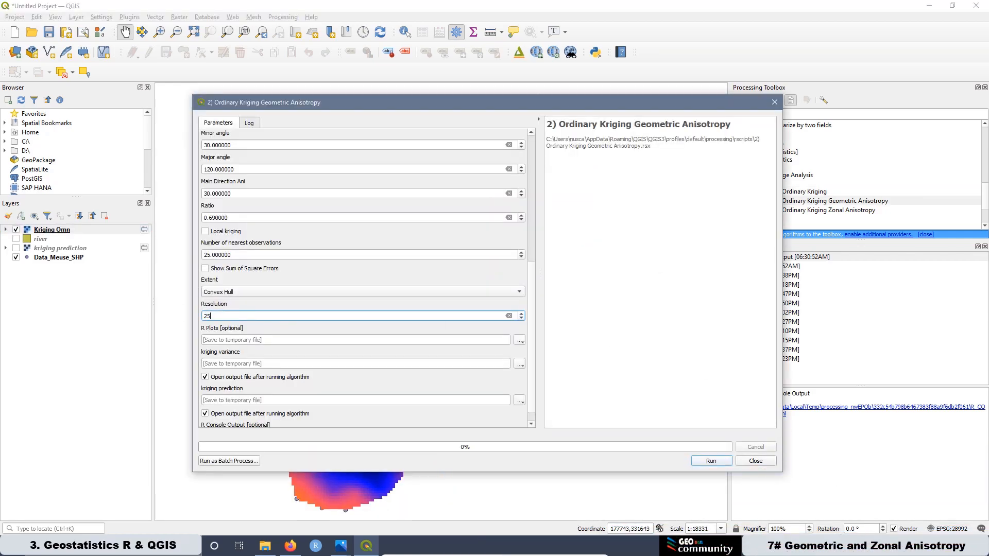
Run the geometric anisotropy kriging with the 30°/120° settings to add Kriging Geometric
{"action": "left_click", "coordinate": [710, 461]}
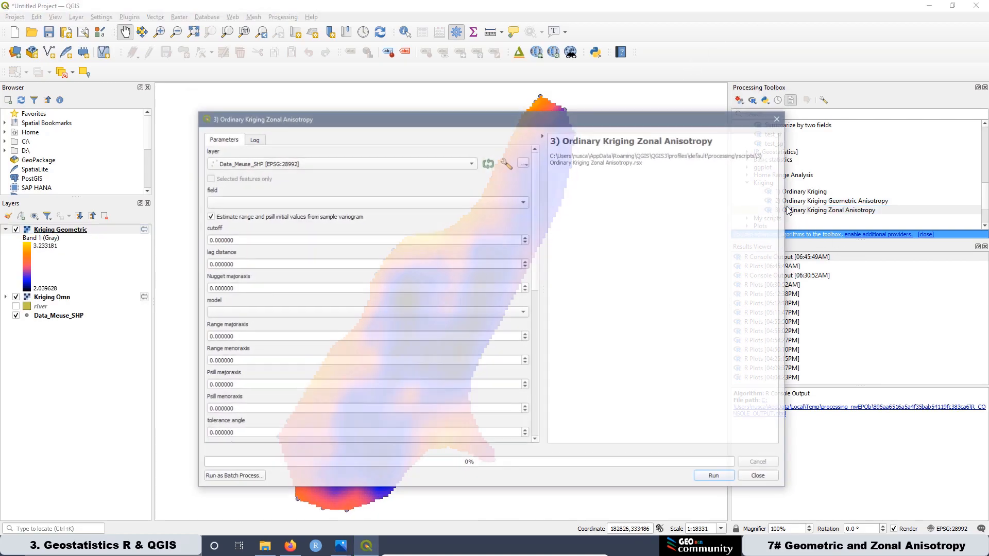
Run zonal anisotropy kriging on Log10Zinc with cutoff 15
{"action": "left_click", "coordinate": [368, 202]}
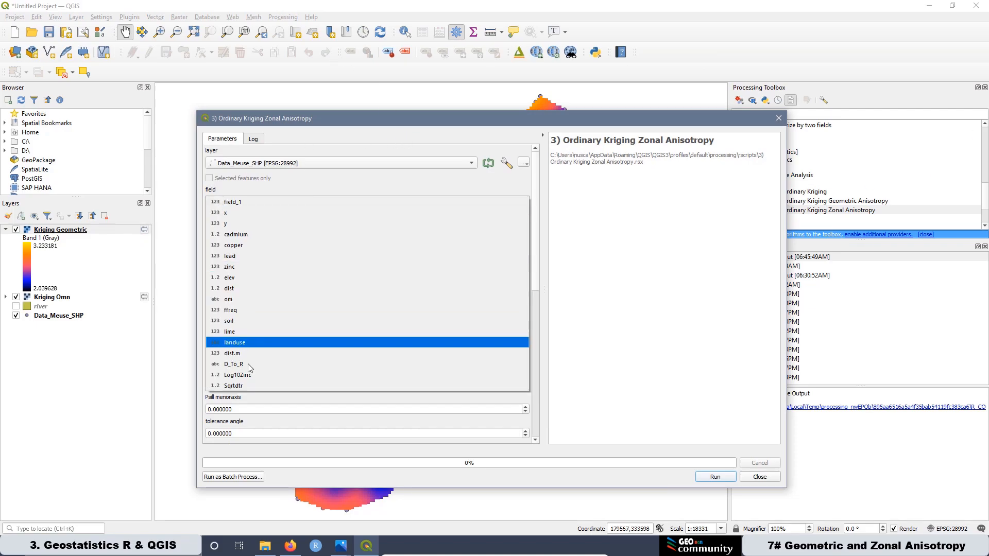
{"action": "left_click", "coordinate": [239, 374]}
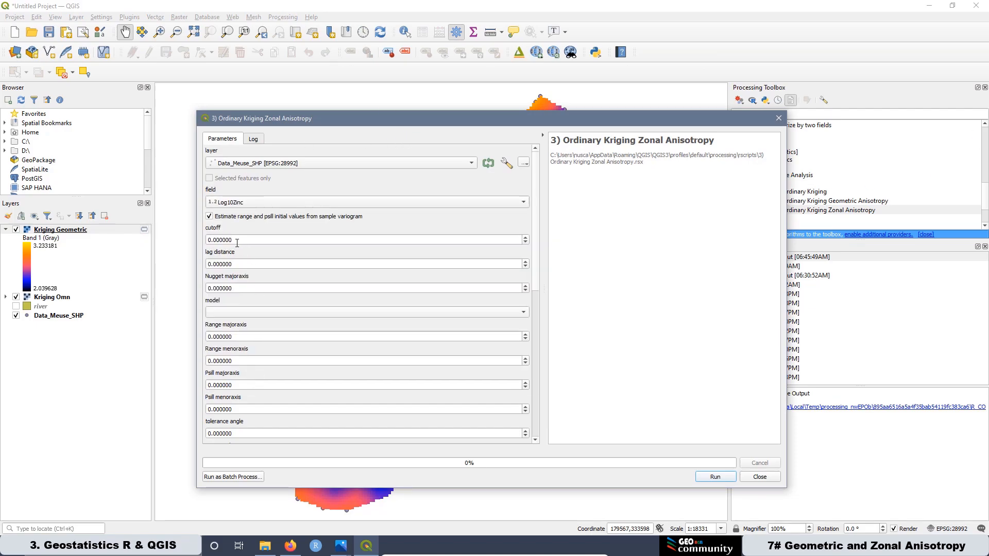
{"action": "type", "text": "15"}
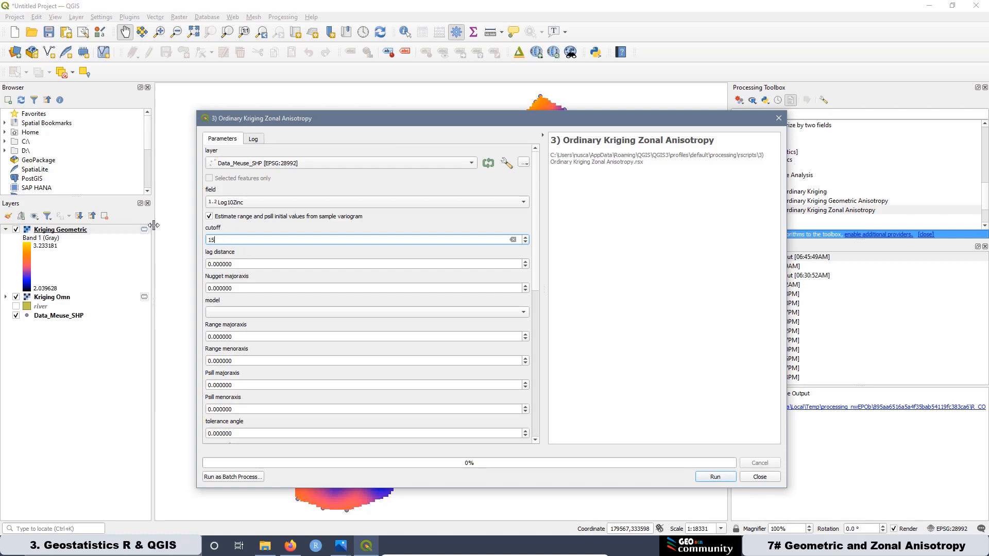
{"action": "left_click", "coordinate": [714, 476]}
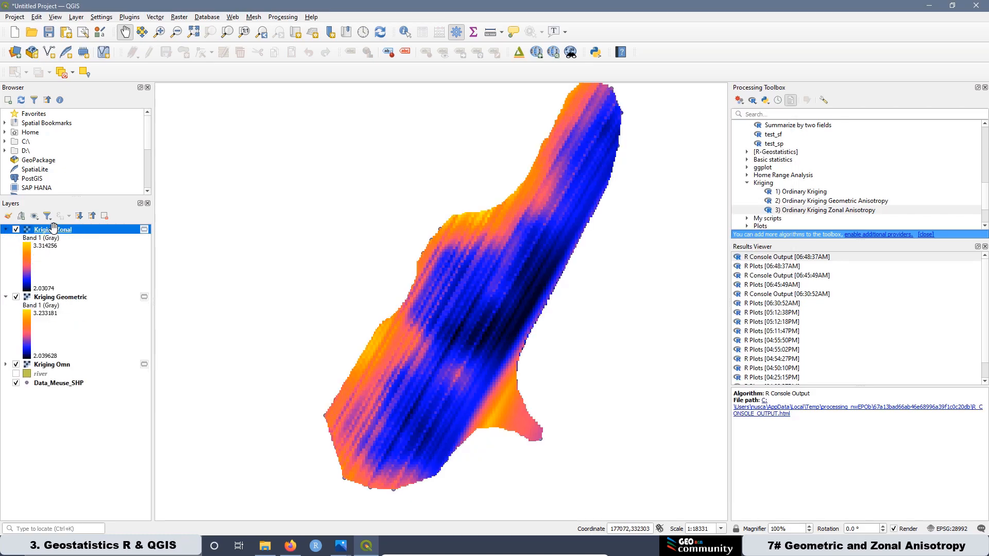
Style Kriging Zonal, then toggle layers to compare the Geometric and Zonal maps
{"action": "right_click", "coordinate": [47, 229]}
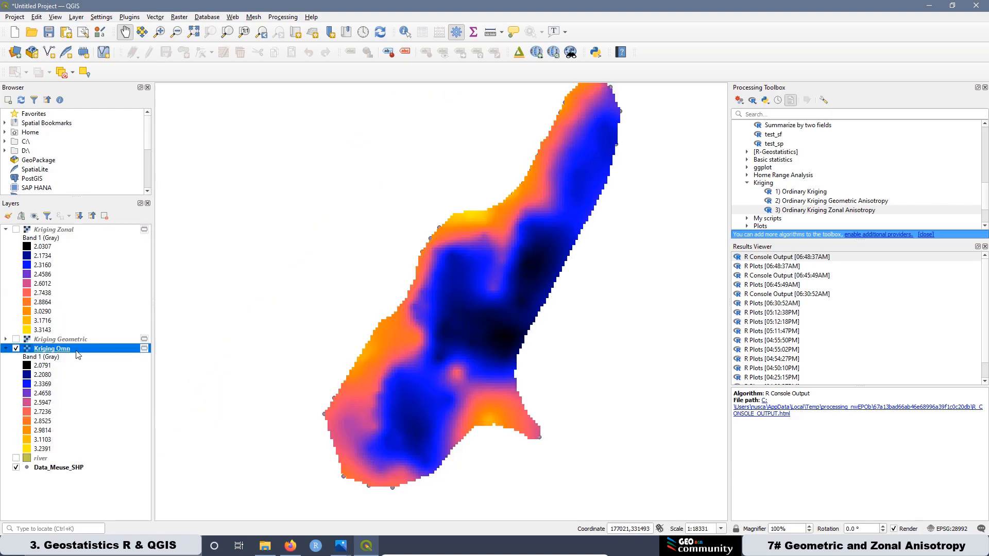
{"action": "mouse_move", "coordinate": [50, 348]}
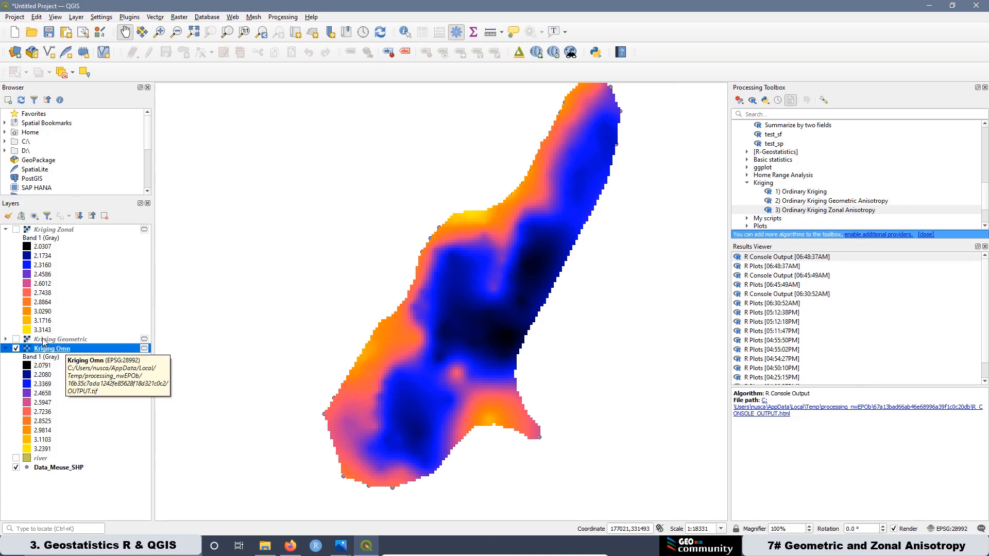
{"action": "mouse_move", "coordinate": [59, 339]}
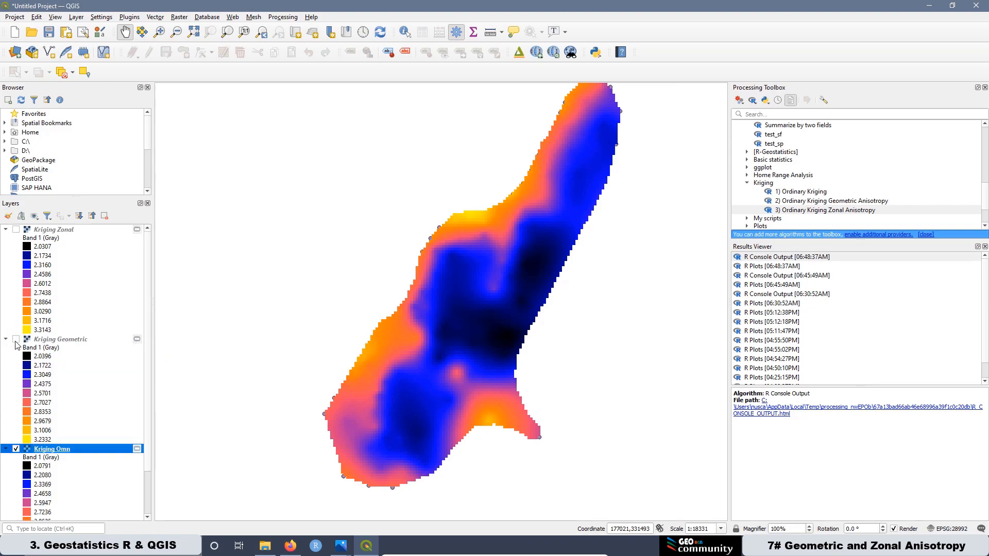
{"action": "left_click", "coordinate": [15, 339]}
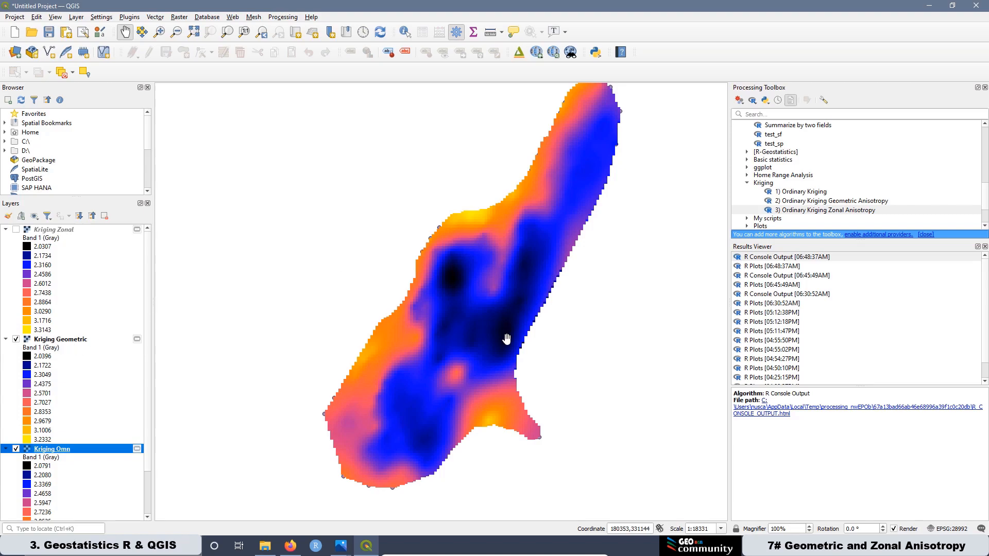
{"action": "mouse_move", "coordinate": [497, 346]}
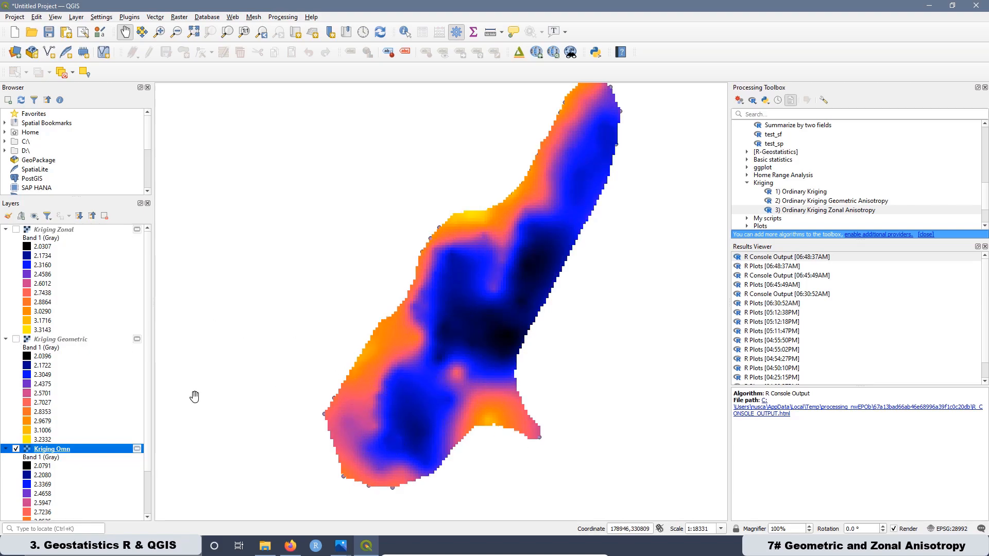
{"action": "left_click", "coordinate": [15, 339]}
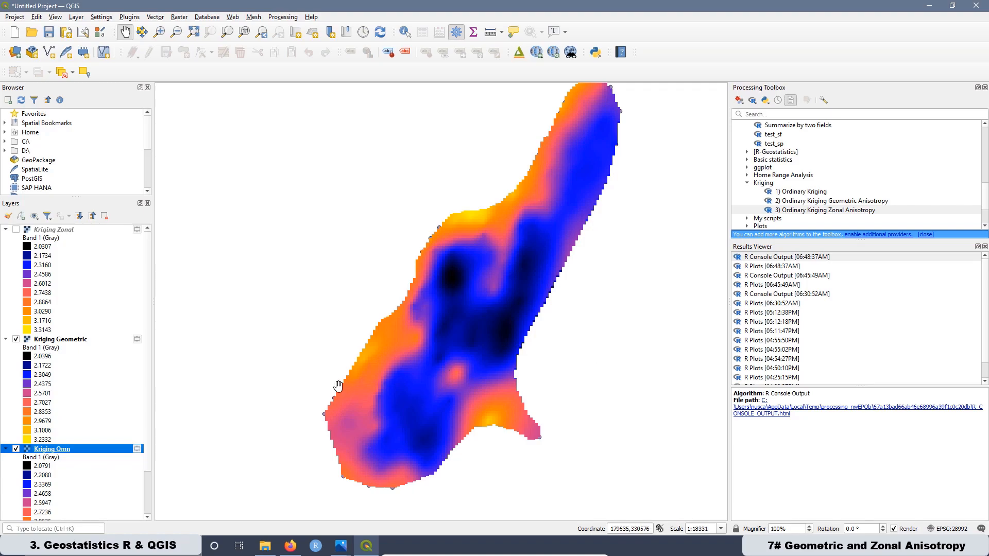
{"action": "mouse_move", "coordinate": [50, 438]}
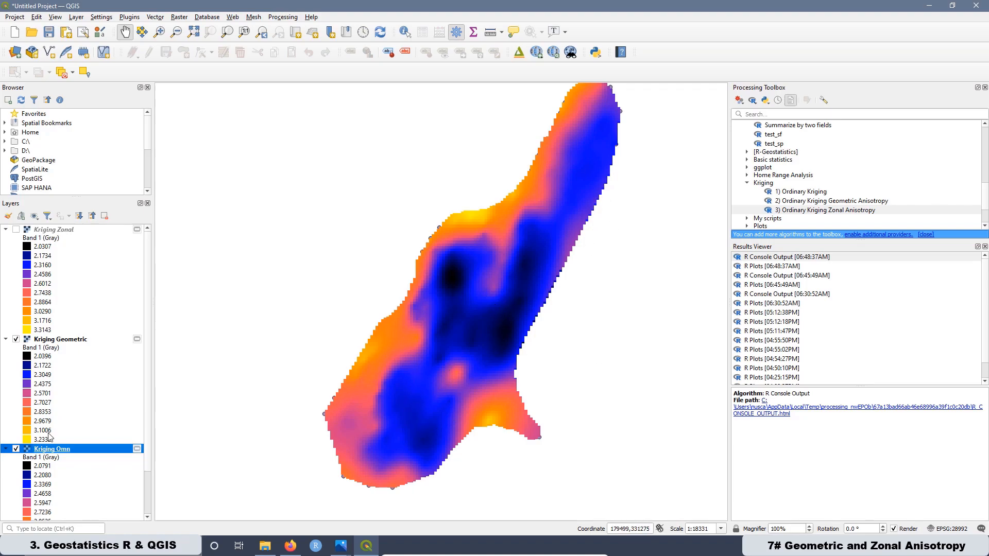
{"action": "mouse_move", "coordinate": [105, 435]}
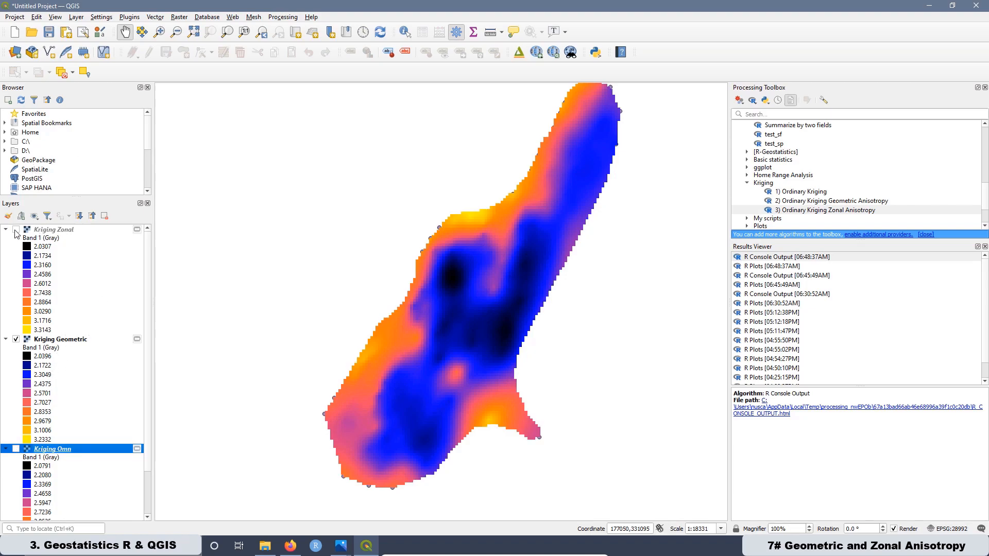
{"action": "left_click", "coordinate": [15, 229]}
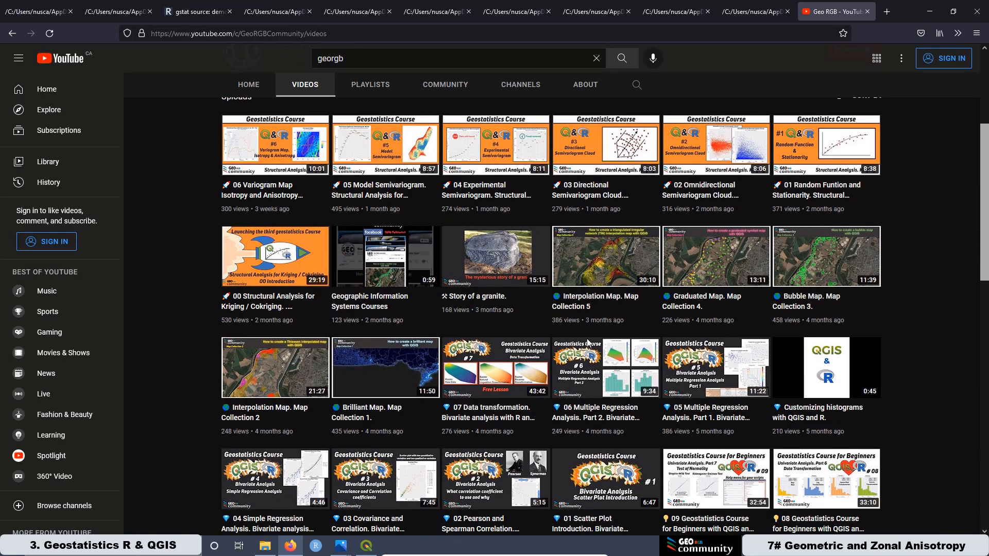
{"action": "mouse_move", "coordinate": [495, 368]}
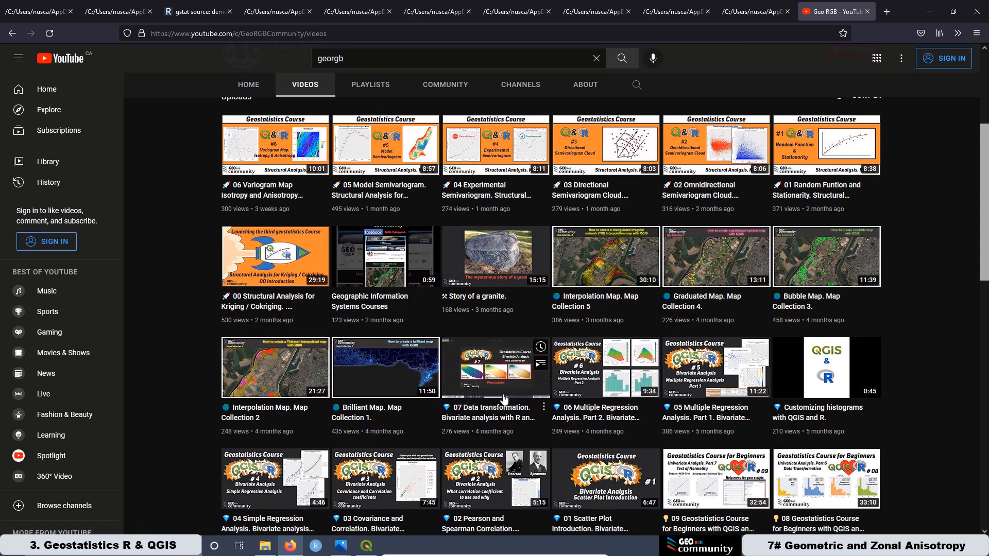
{"action": "mouse_move", "coordinate": [481, 383]}
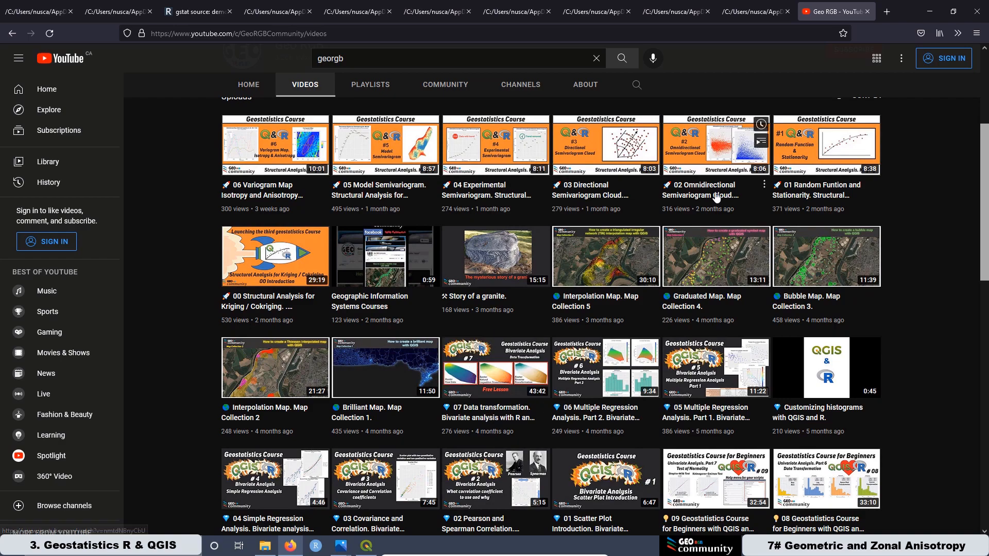
Open the omnidirectional semivariogram cloud video from the GeoRGB Community channel
{"action": "left_click", "coordinate": [364, 546]}
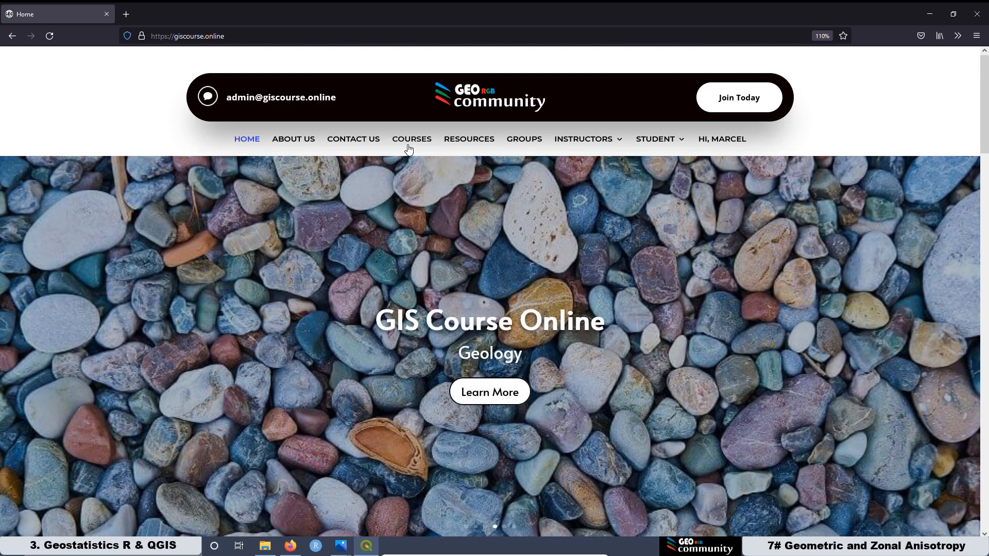
Open the third geostatistics course from the course list and start it
{"action": "left_click", "coordinate": [411, 138]}
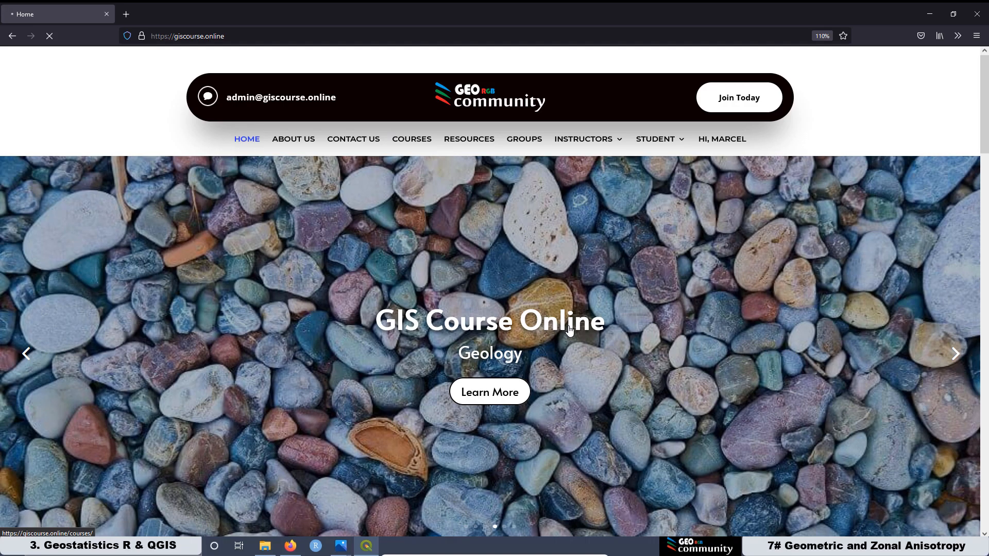
{"action": "left_click", "coordinate": [411, 139]}
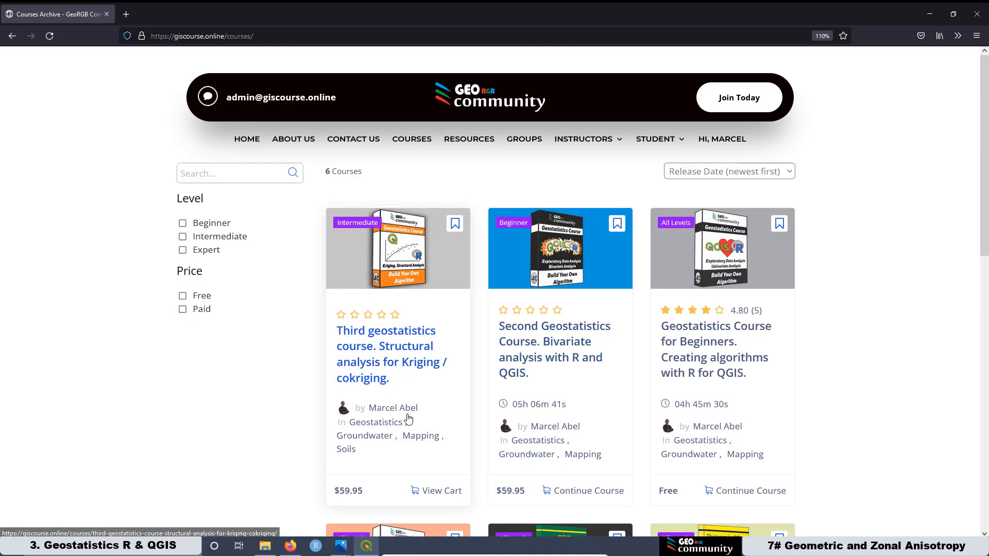
{"action": "left_click", "coordinate": [386, 346]}
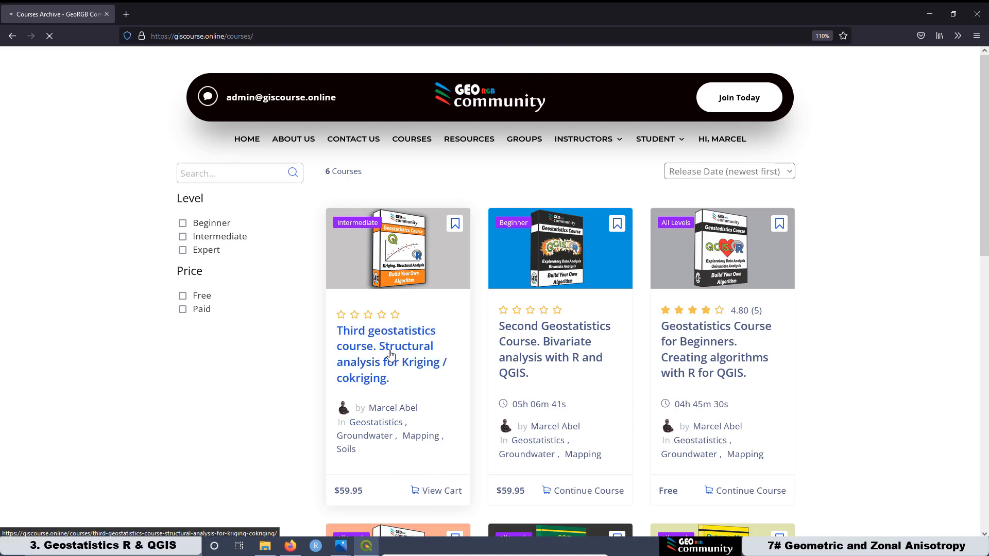
{"action": "left_click", "coordinate": [385, 346]}
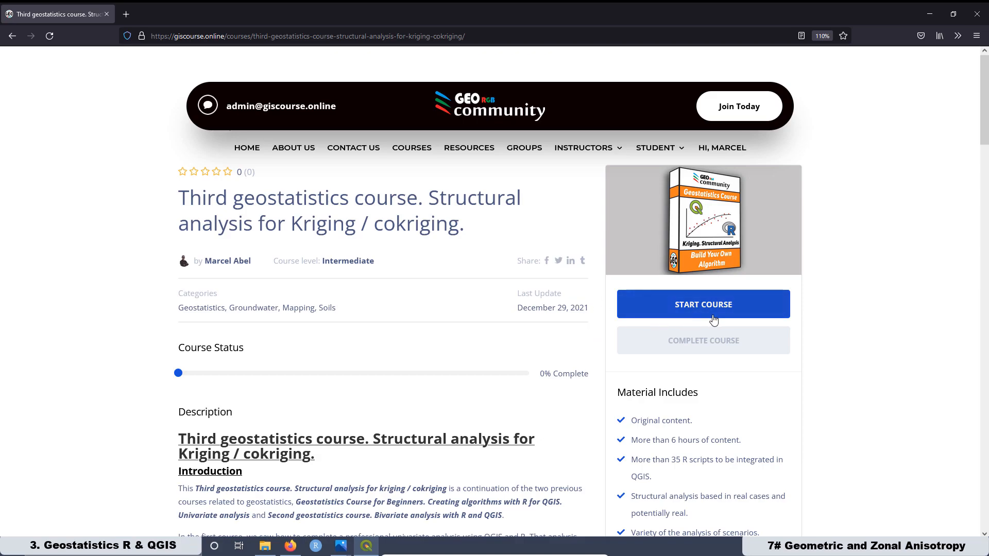
{"action": "left_click", "coordinate": [703, 304]}
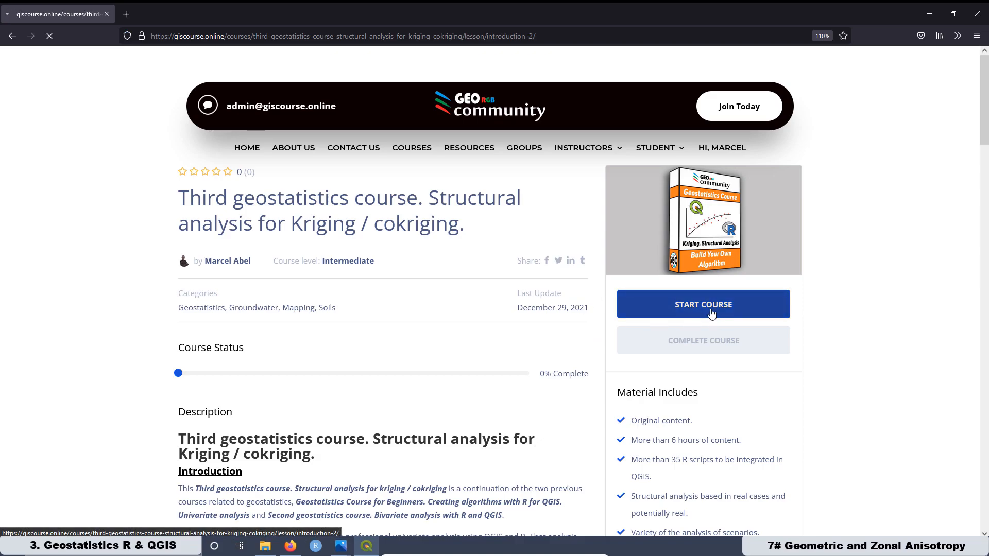
{"action": "left_click", "coordinate": [703, 304]}
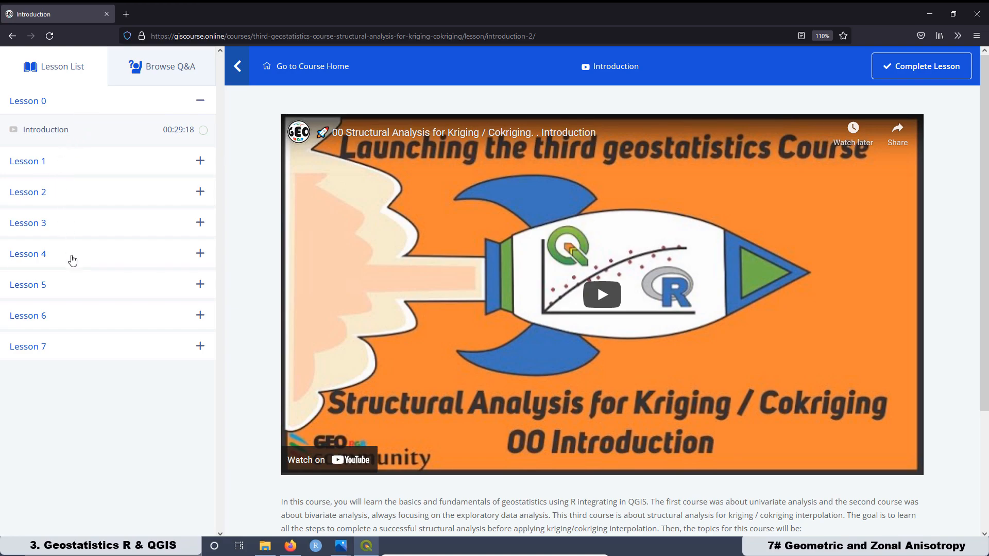
{"action": "mouse_move", "coordinate": [43, 350]}
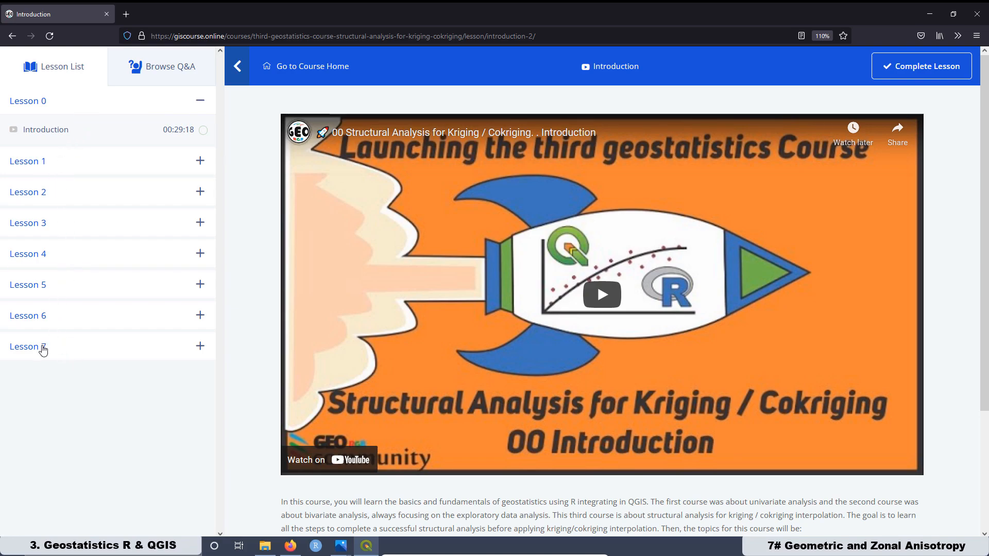
View the Lesson 7 'Geometric and zonal anisotropy' lesson and its Q&A, then return home
{"action": "left_click", "coordinate": [28, 346]}
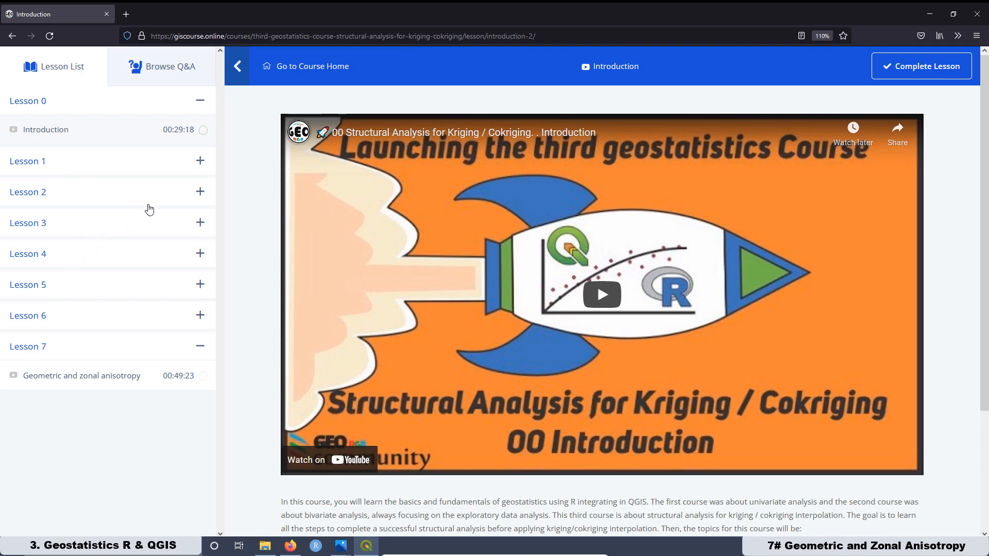
{"action": "mouse_move", "coordinate": [73, 387]}
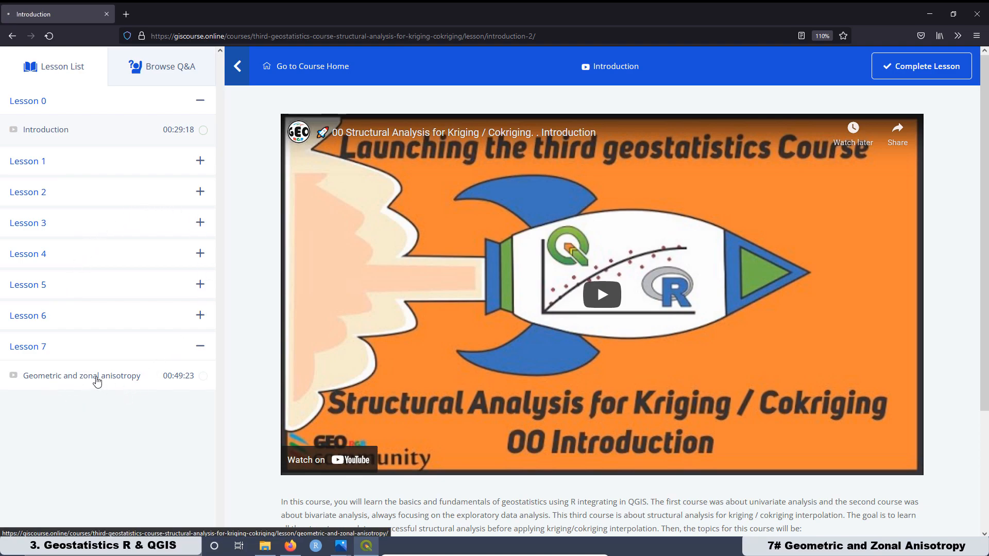
{"action": "left_click", "coordinate": [82, 375]}
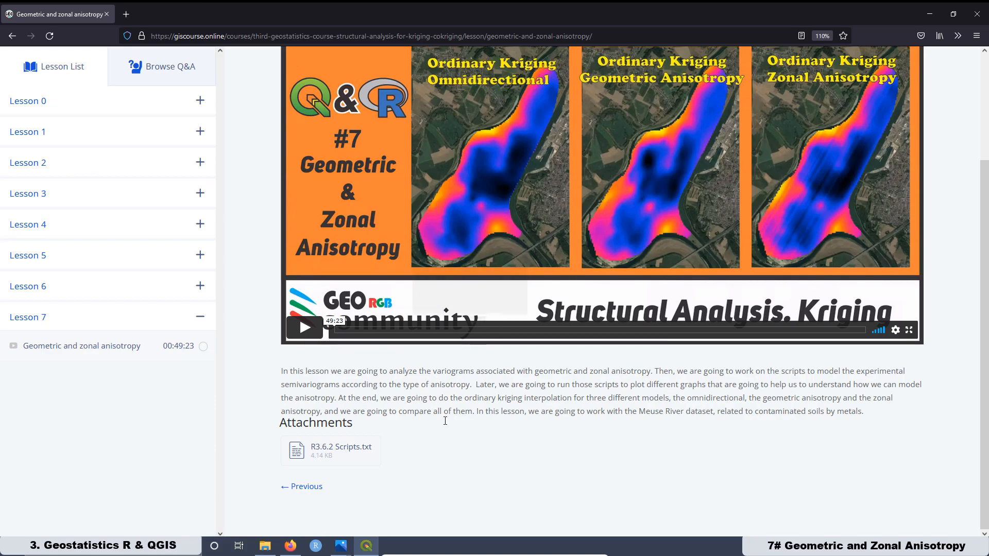
{"action": "mouse_move", "coordinate": [325, 452]}
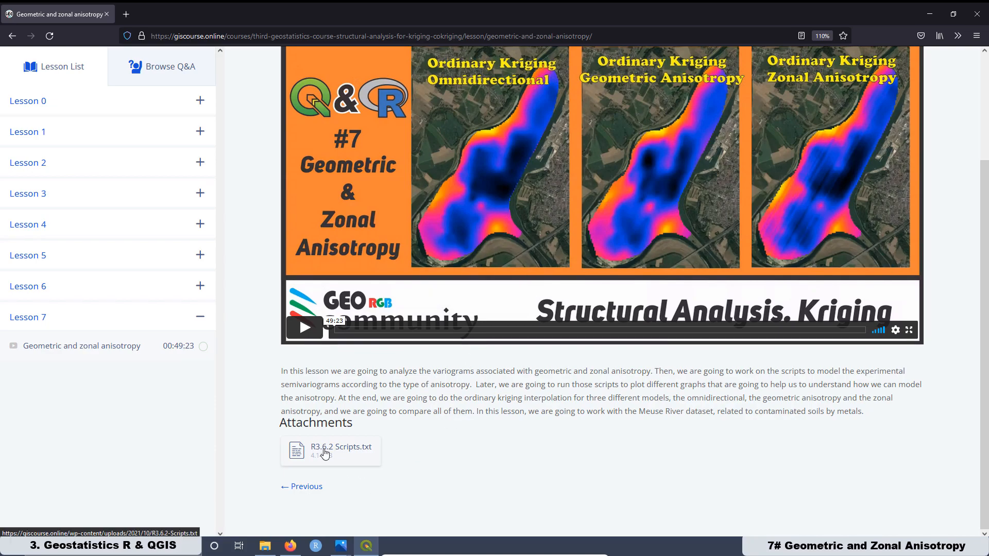
{"action": "scroll", "scroll_direction": "down", "scroll_amount": 3}
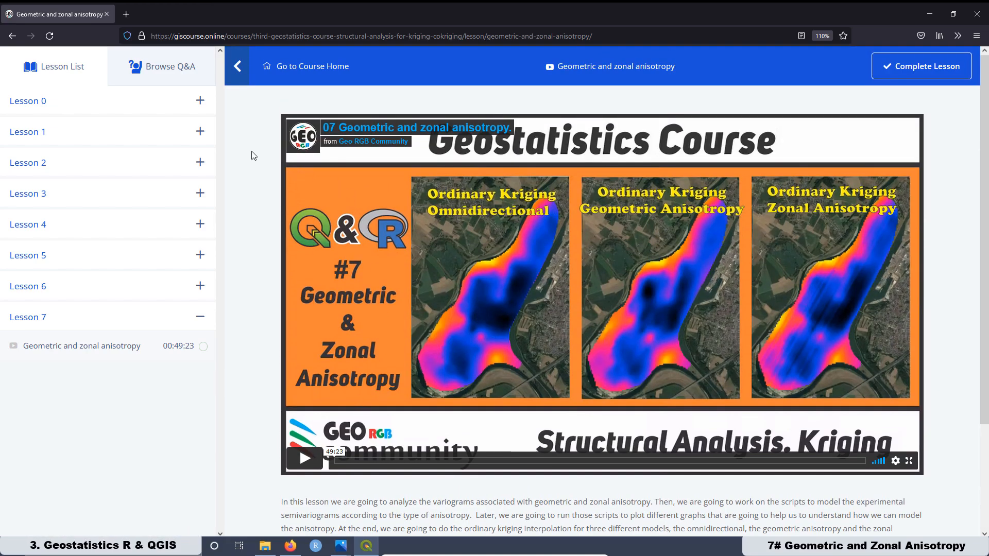
{"action": "mouse_move", "coordinate": [174, 103]}
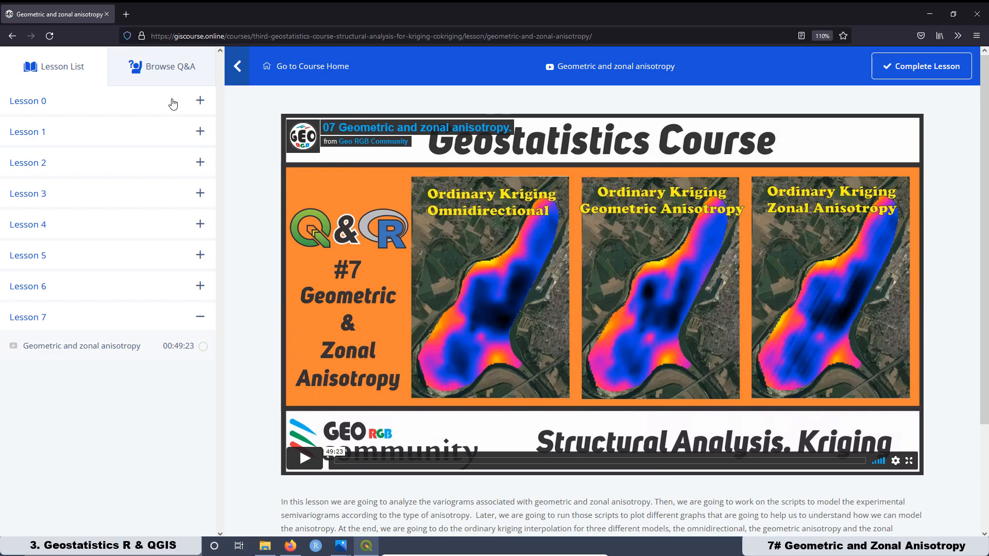
{"action": "mouse_move", "coordinate": [155, 67]}
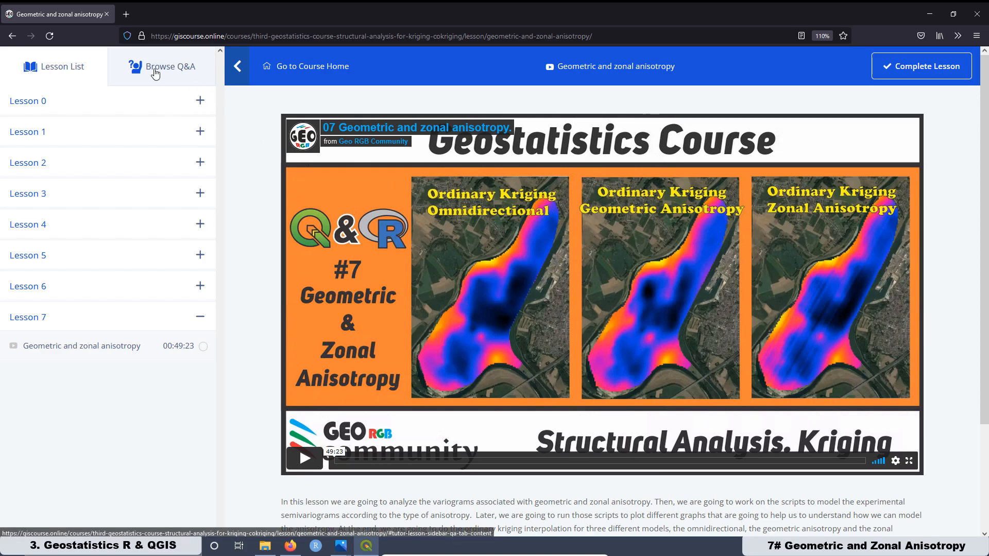
{"action": "left_click", "coordinate": [171, 66]}
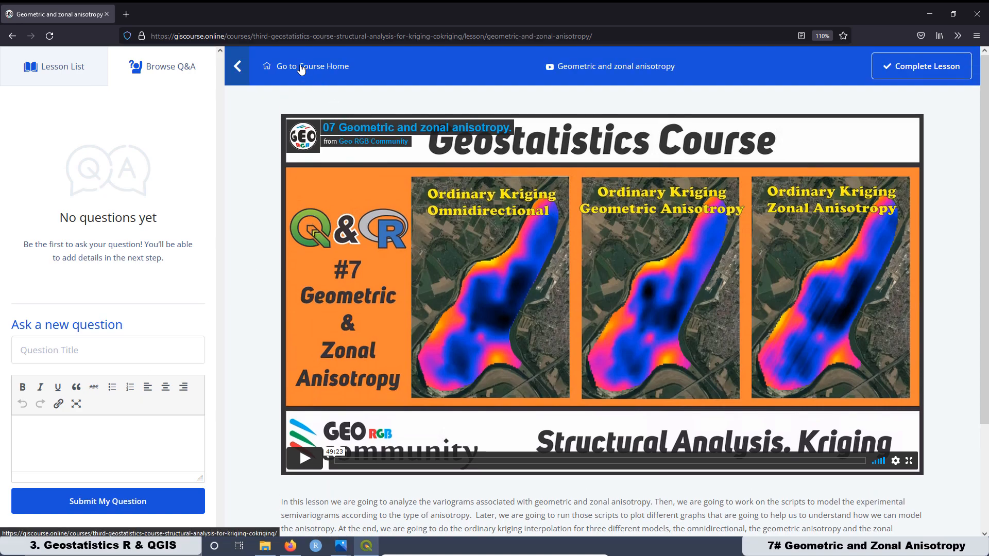
{"action": "left_click", "coordinate": [312, 67]}
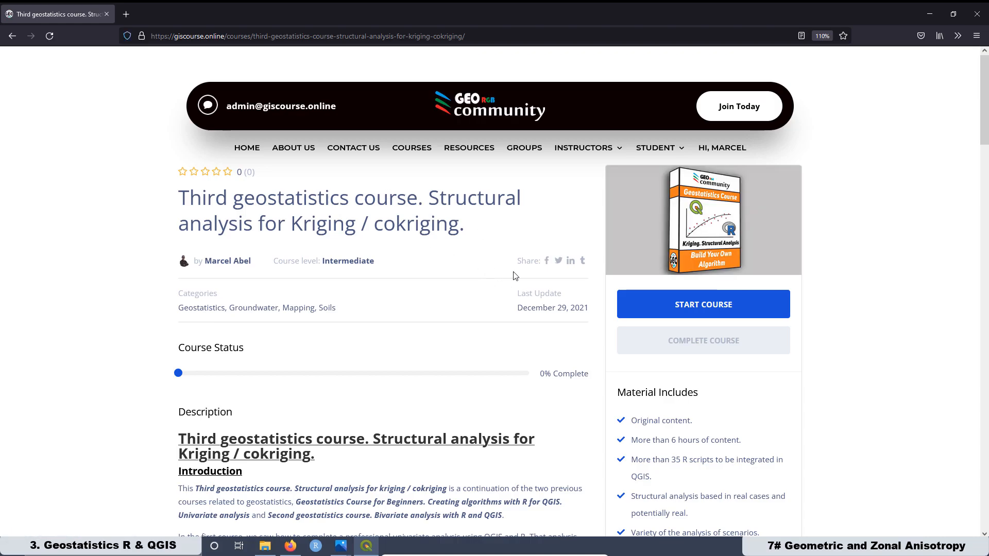
{"action": "mouse_move", "coordinate": [523, 174]}
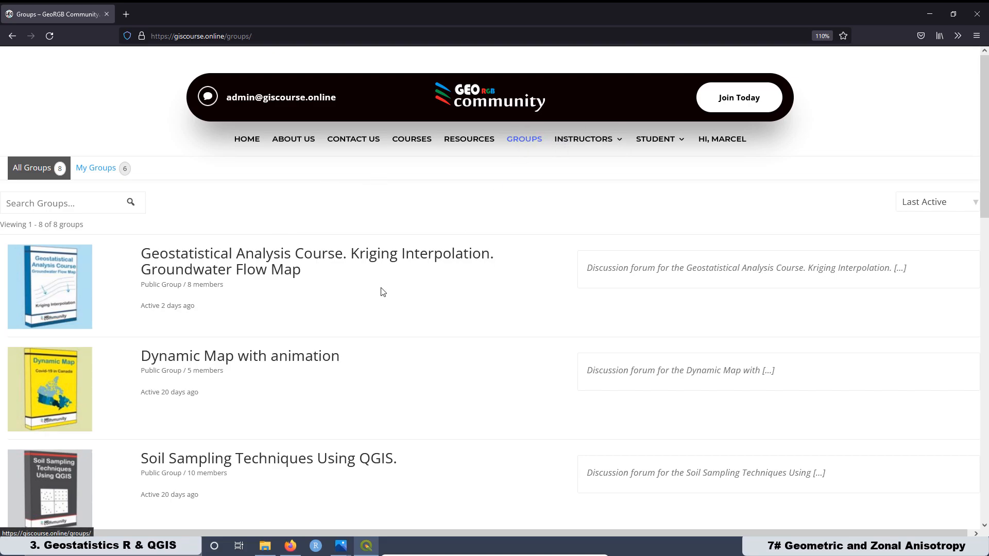
Scroll the giscourse.online Groups page down to the Third geostatistics course group
{"action": "scroll", "scroll_direction": "down", "scroll_amount": 3}
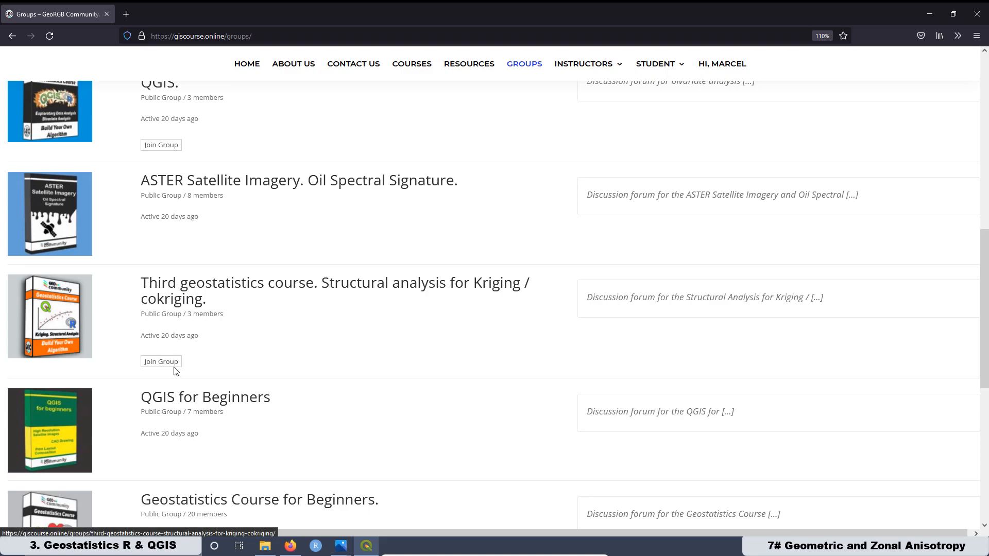
{"action": "mouse_move", "coordinate": [59, 326]}
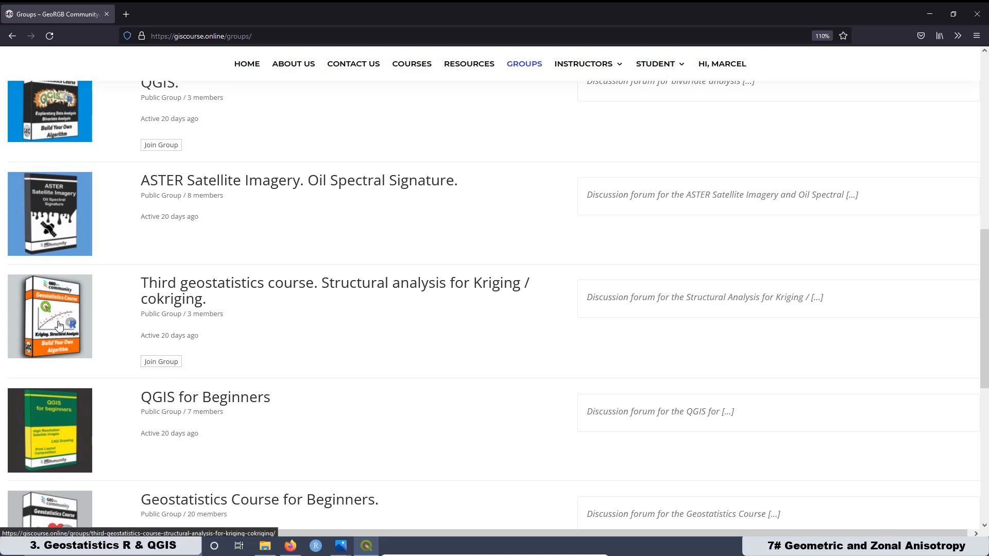
{"action": "mouse_move", "coordinate": [592, 332]}
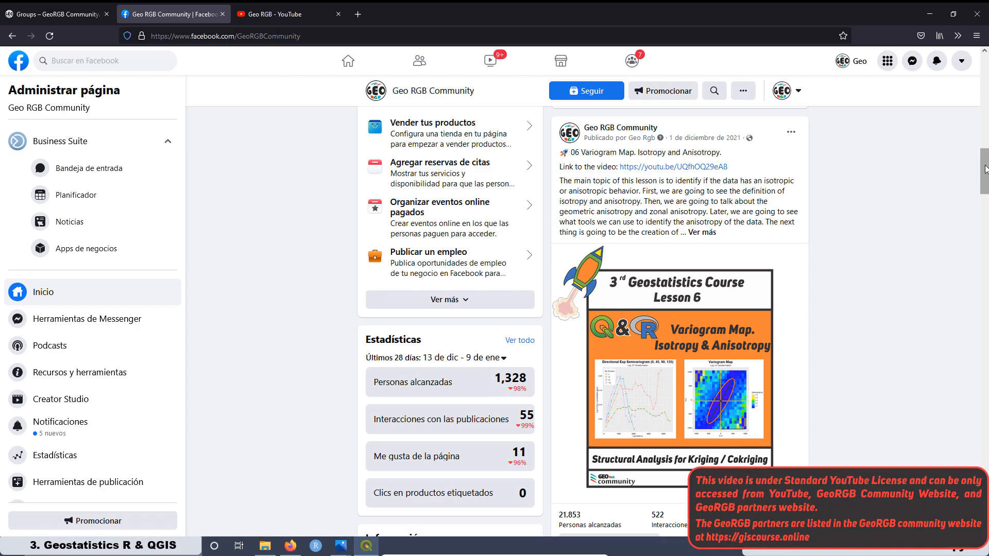
Scroll through the Geo RGB Community posts on geostatistics lessons and their reach statistics
{"action": "scroll", "scroll_direction": "down", "scroll_amount": 3}
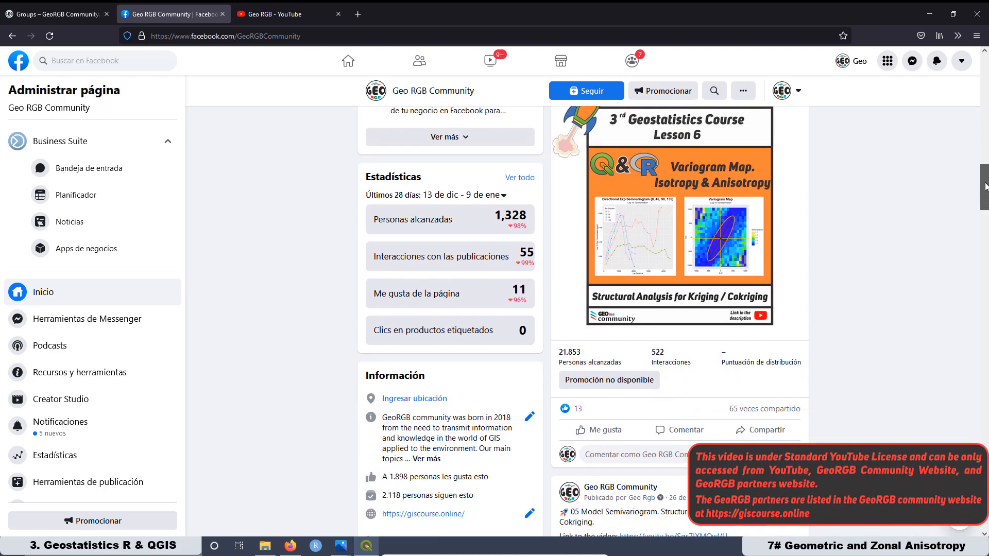
{"action": "scroll", "scroll_direction": "down", "scroll_amount": 3}
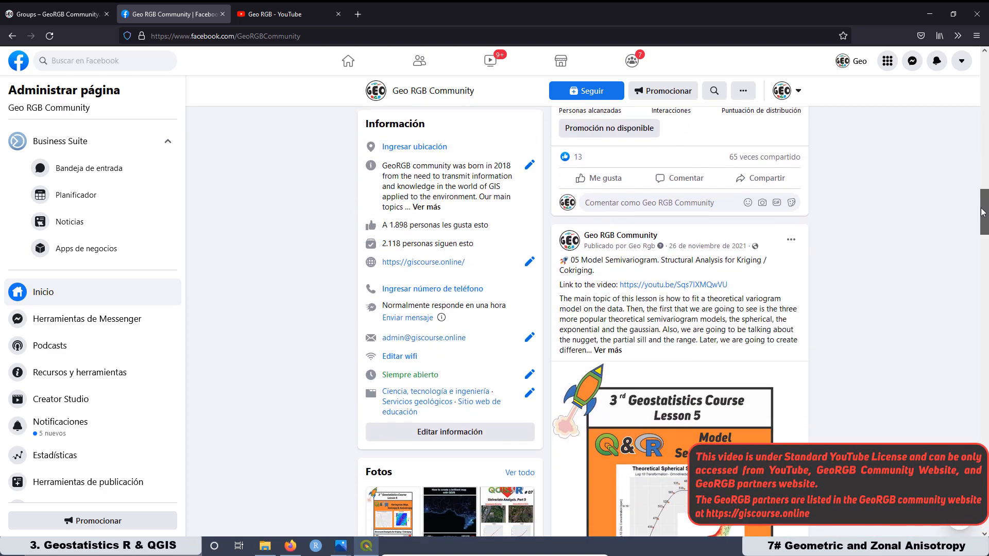
{"action": "scroll", "scroll_direction": "down", "scroll_amount": 3}
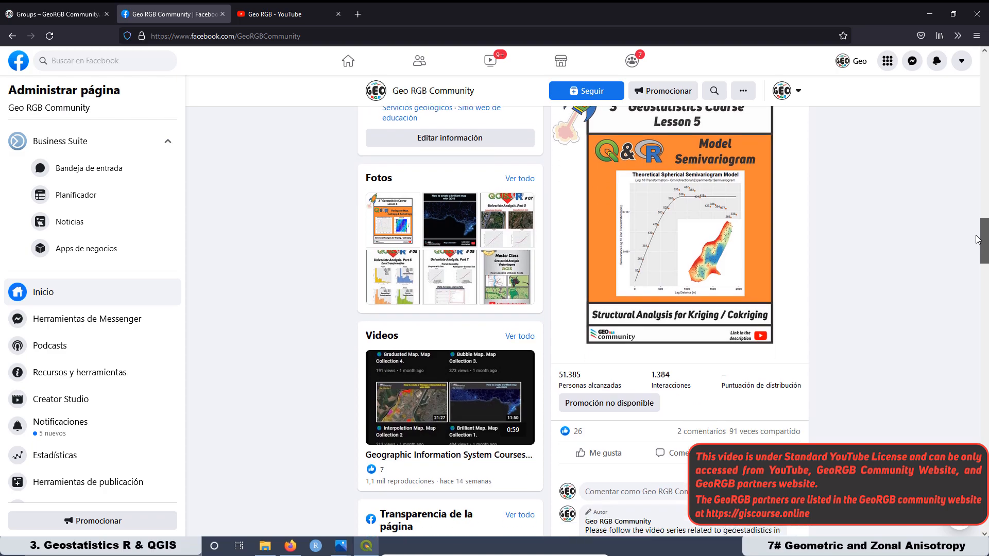
{"action": "scroll", "scroll_direction": "down", "scroll_amount": 3}
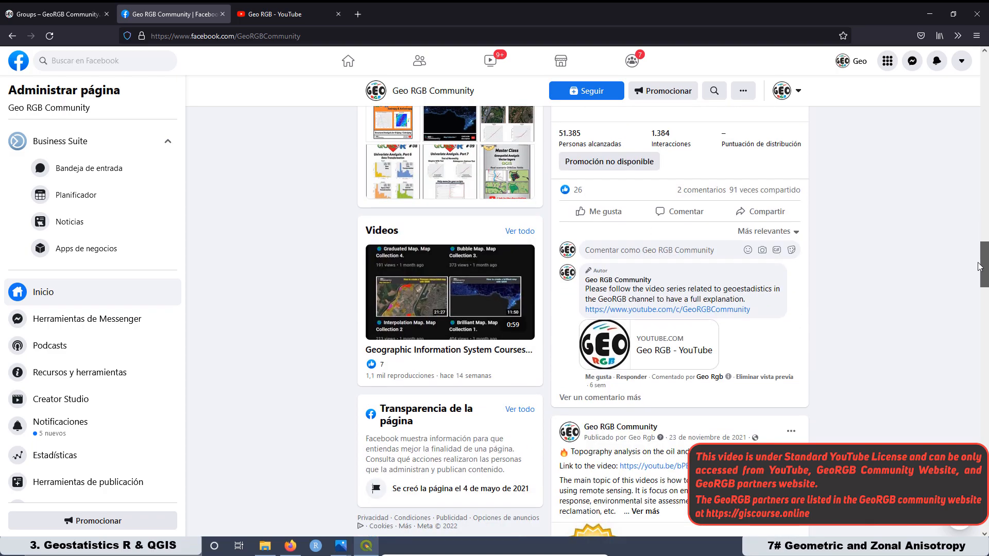
{"action": "scroll", "scroll_direction": "down", "scroll_amount": 3}
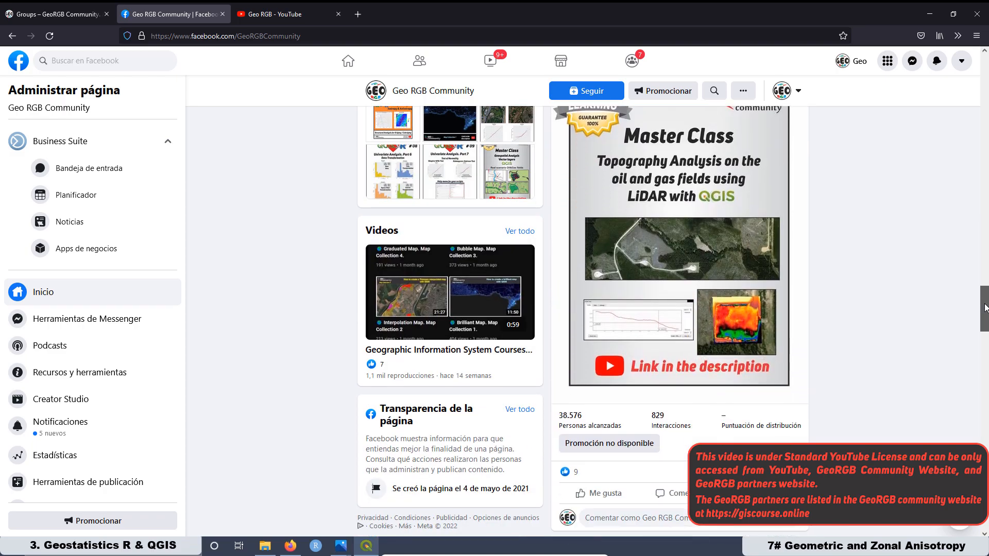
{"action": "scroll", "scroll_direction": "down", "scroll_amount": 3}
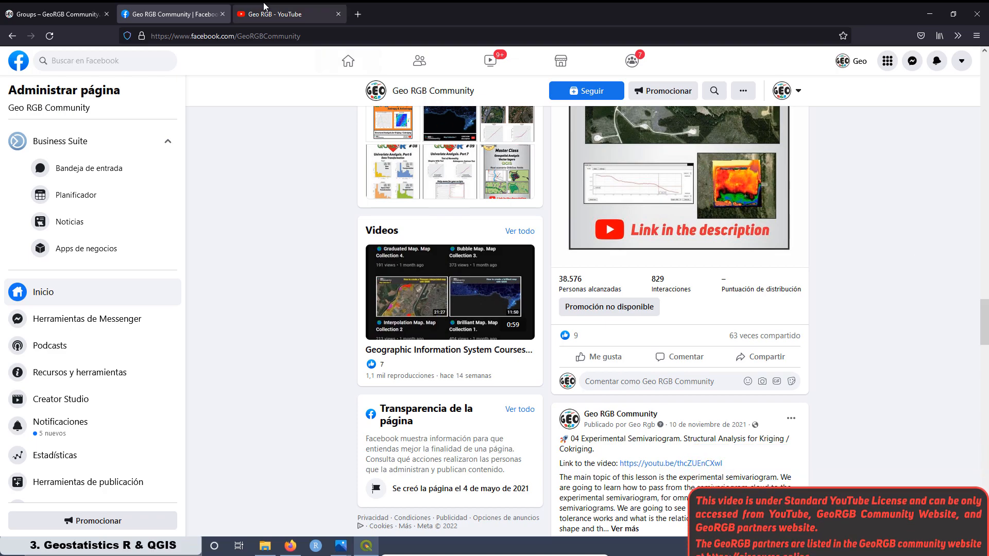
Switch to the Geo RGB YouTube channel and scroll to its playlists, popular uploads and Shorts
{"action": "left_click", "coordinate": [289, 14]}
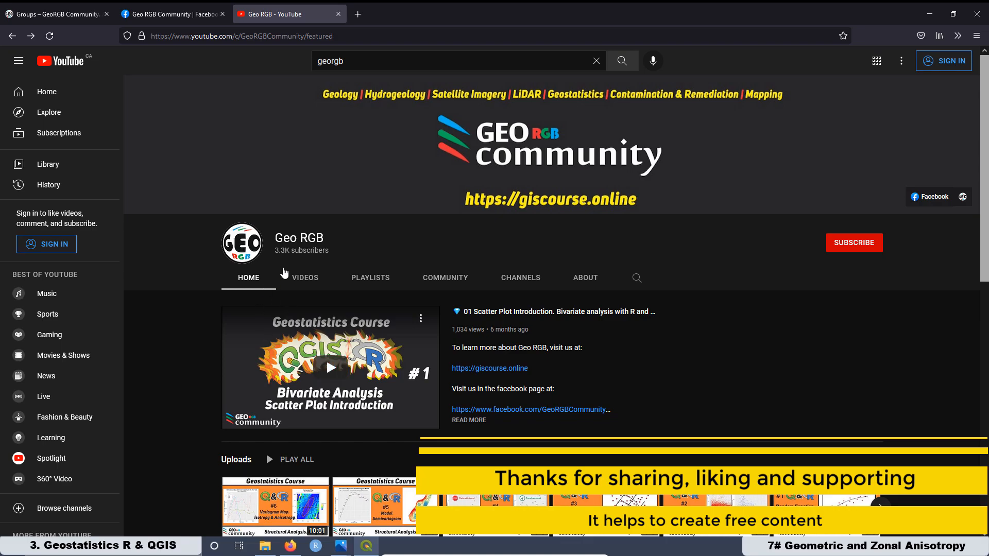
{"action": "mouse_move", "coordinate": [470, 278]}
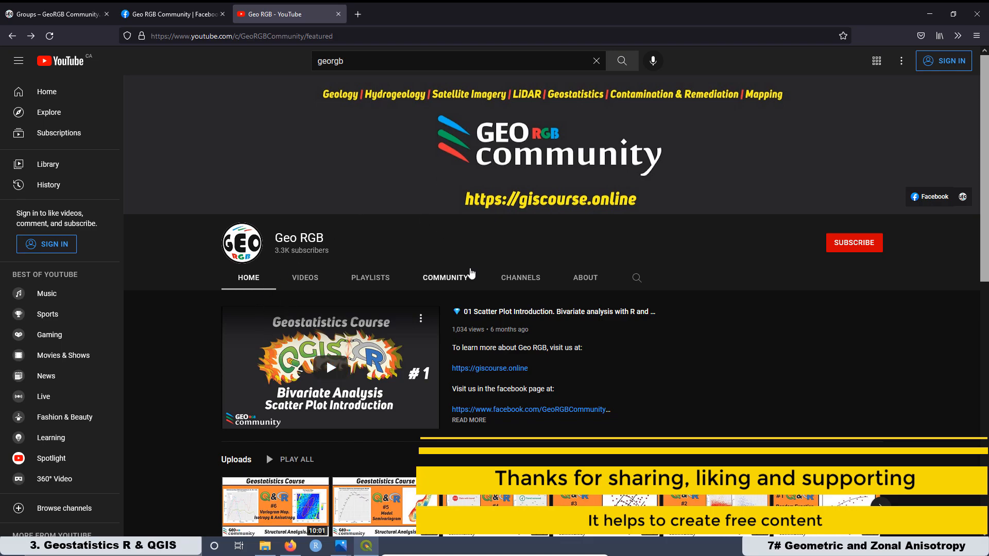
{"action": "scroll", "scroll_direction": "down", "scroll_amount": 3}
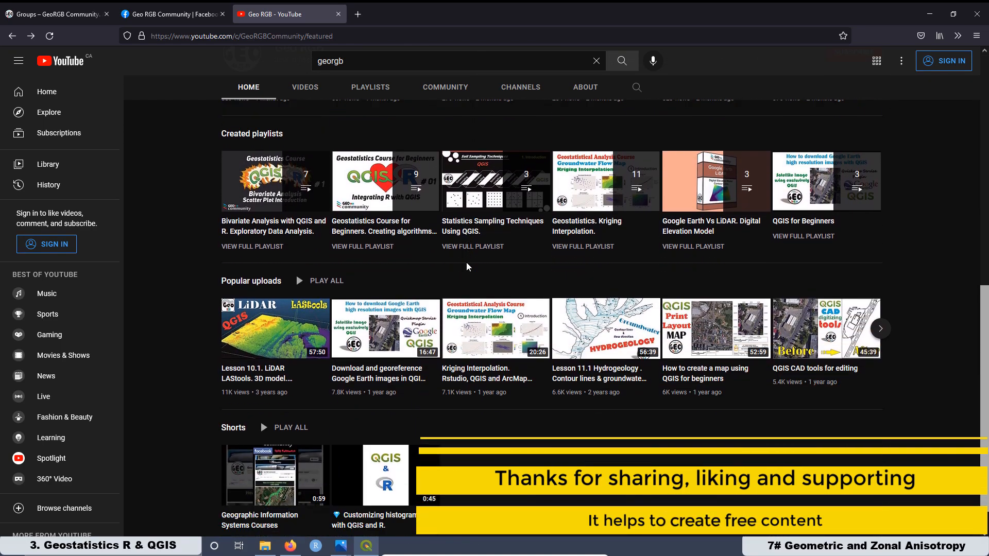
{"action": "scroll", "scroll_direction": "down", "scroll_amount": 3}
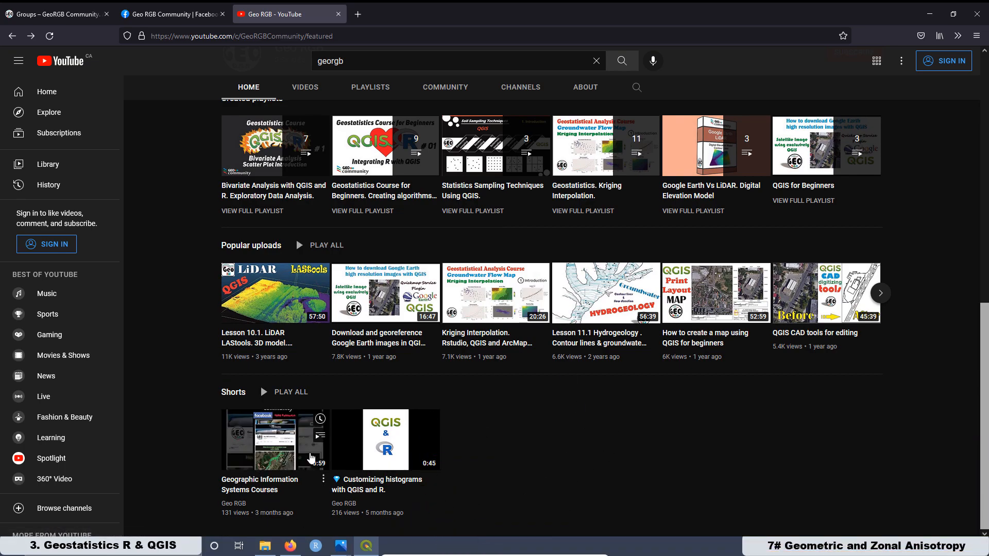
{"action": "mouse_move", "coordinate": [274, 440]}
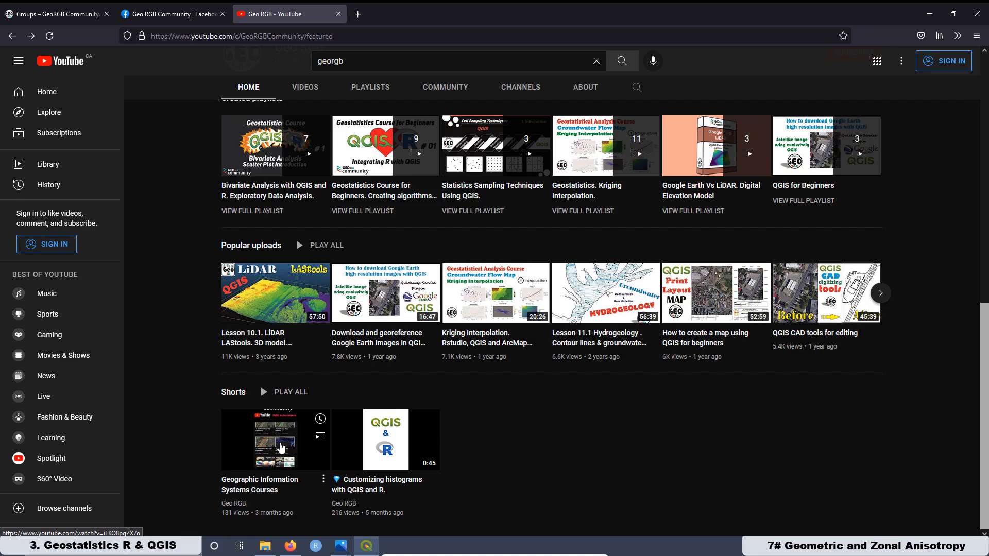